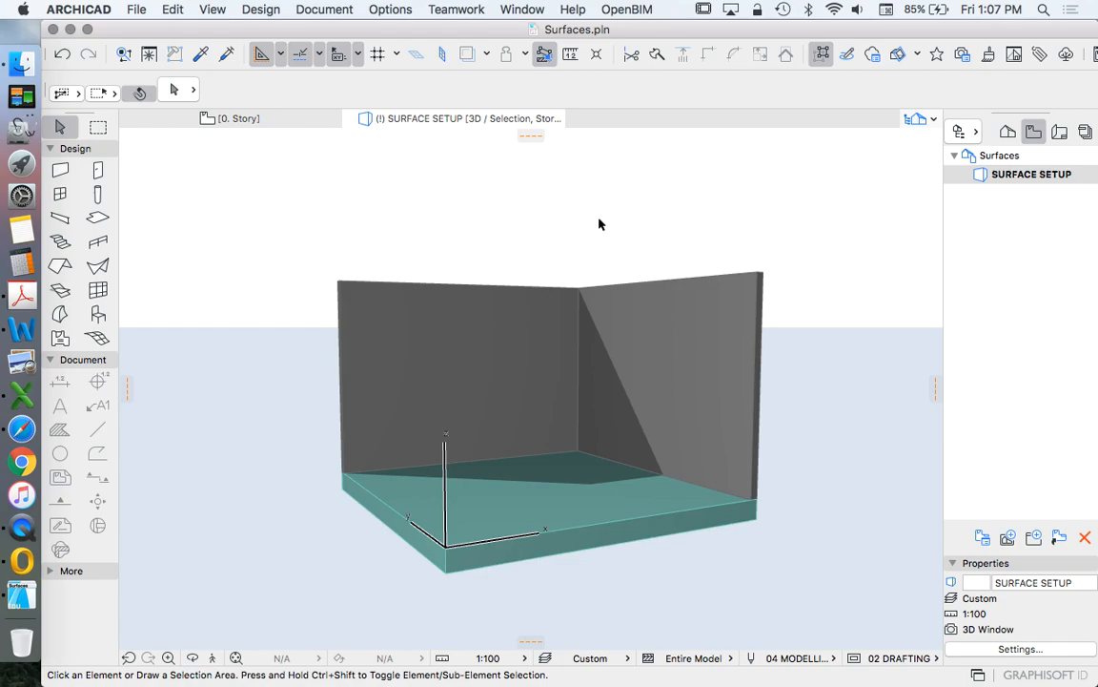
mouse_move(560, 149)
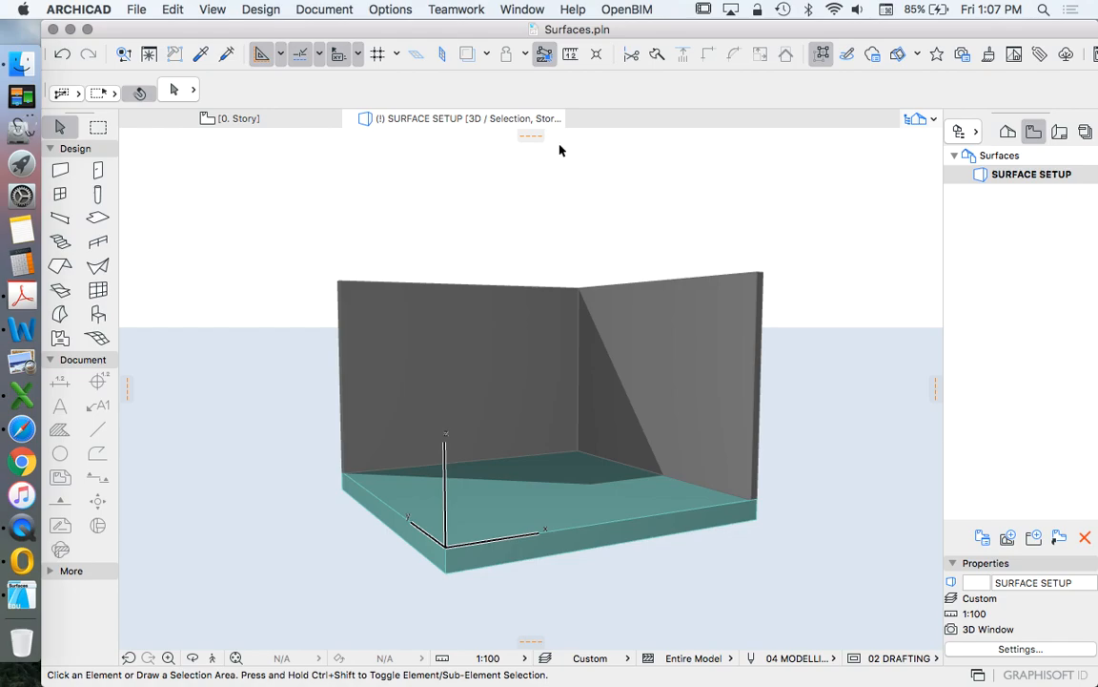
mouse_move(633, 240)
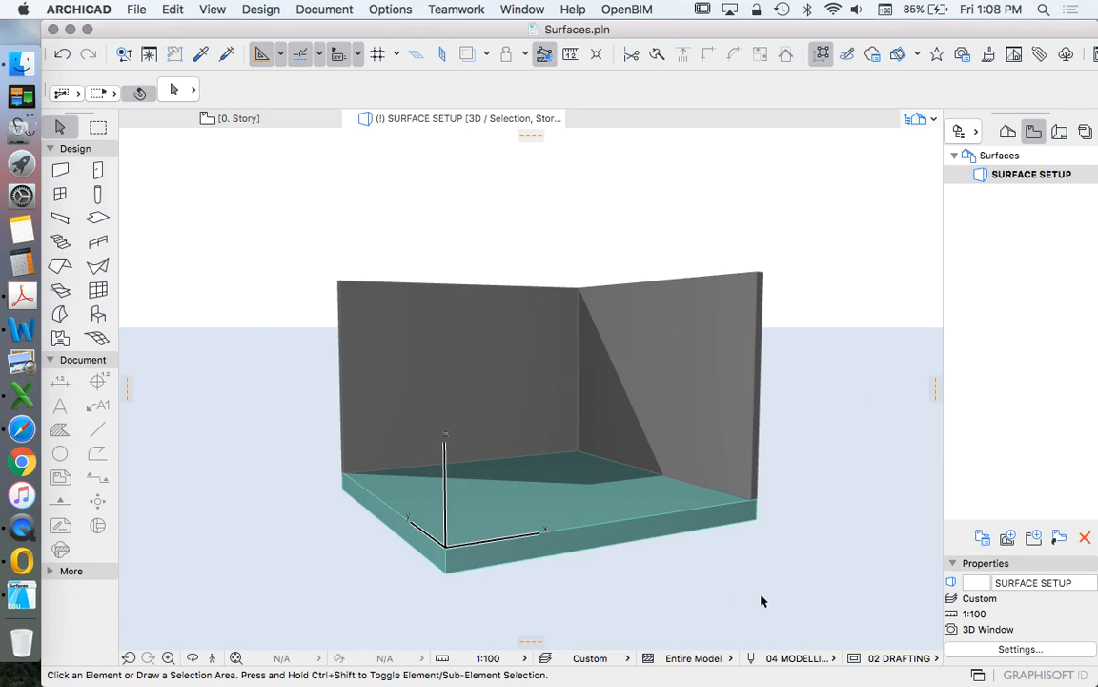
Select the Generic Perspective 3D view in the Navigator's Project Map
click(458, 381)
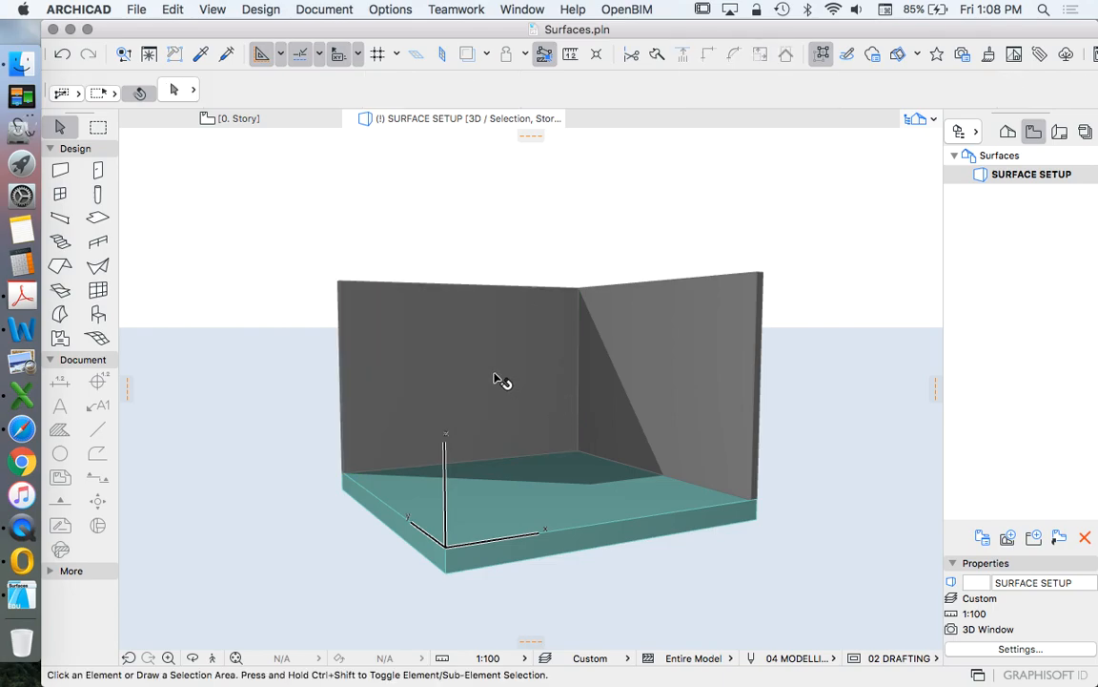
mouse_move(709, 353)
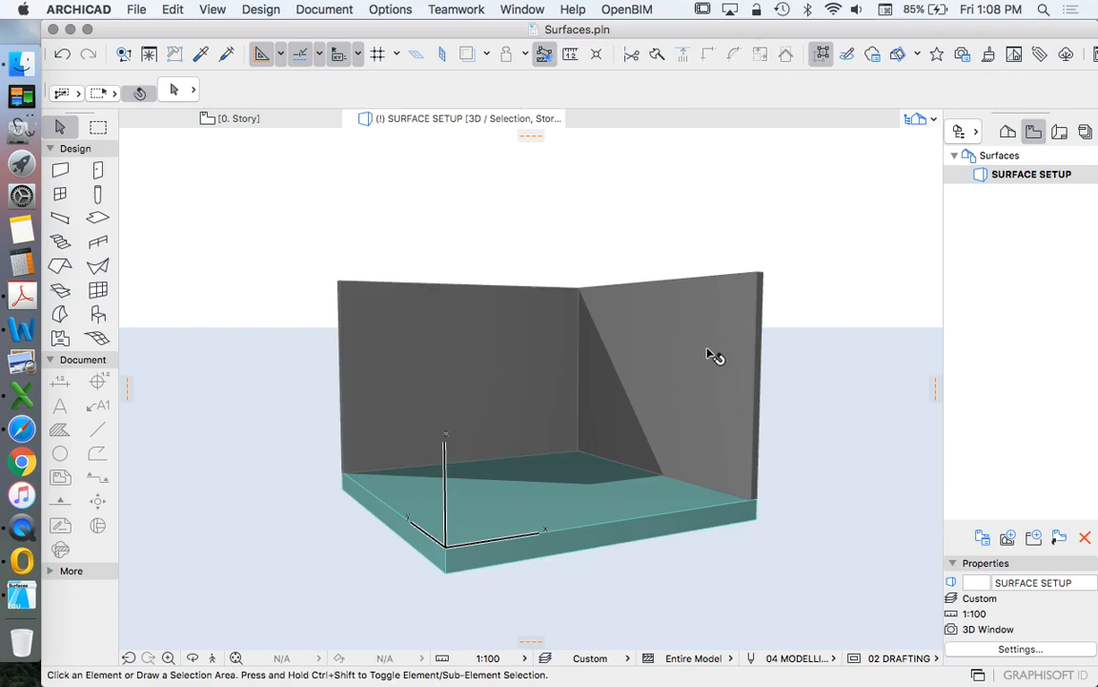
mouse_move(577, 524)
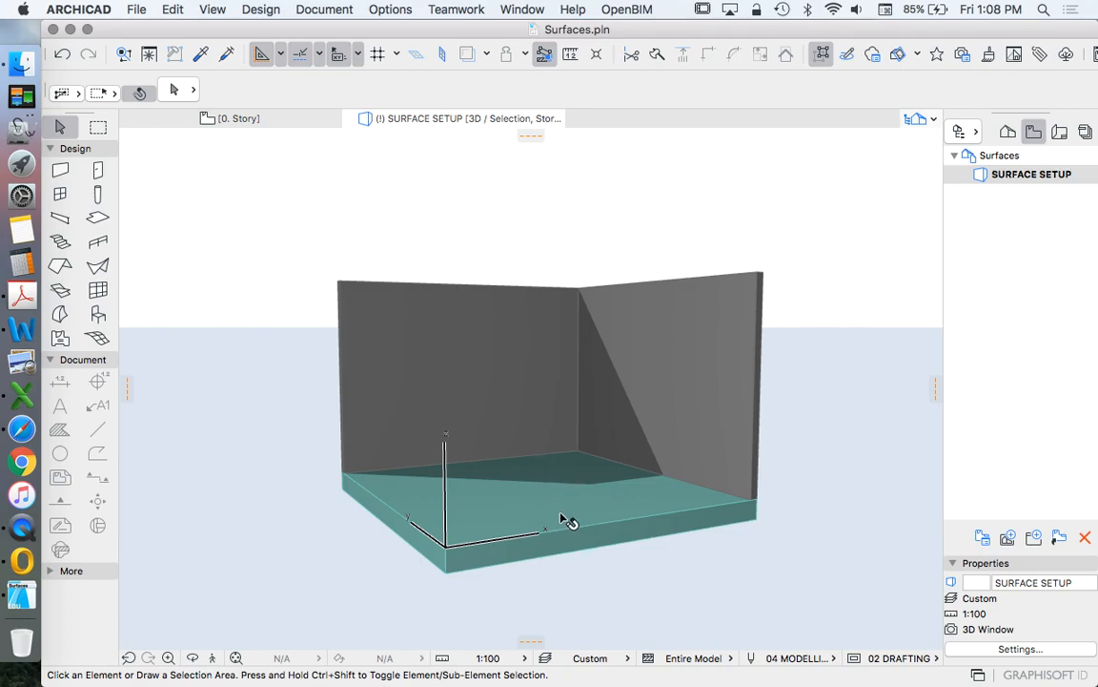
mouse_move(284, 151)
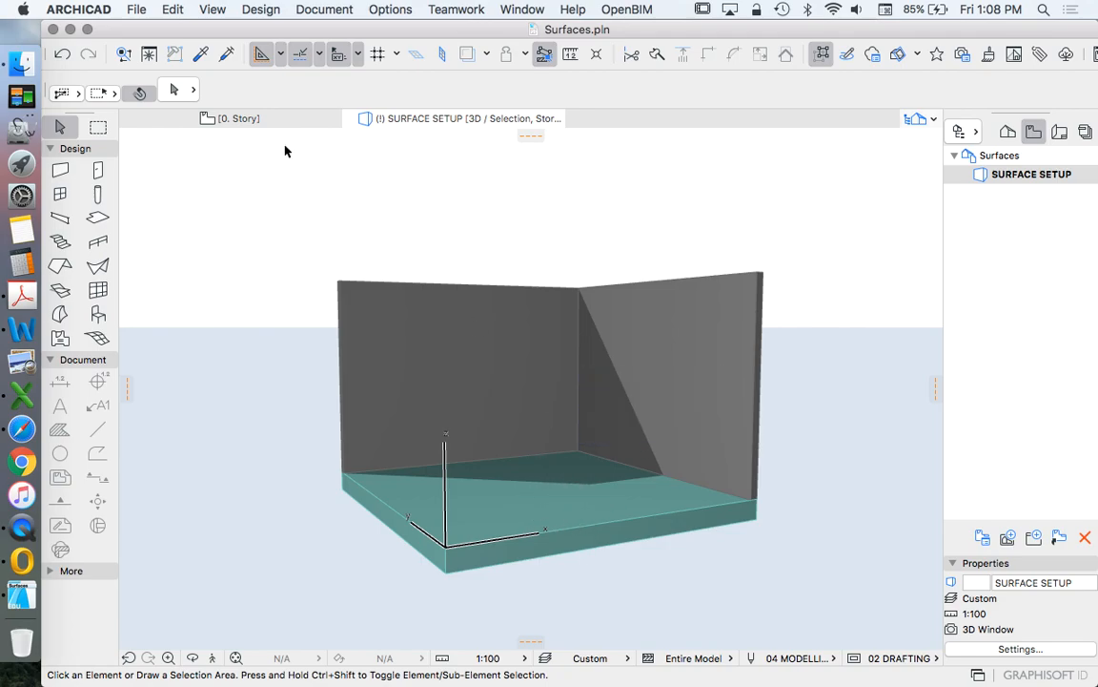
mouse_move(666, 133)
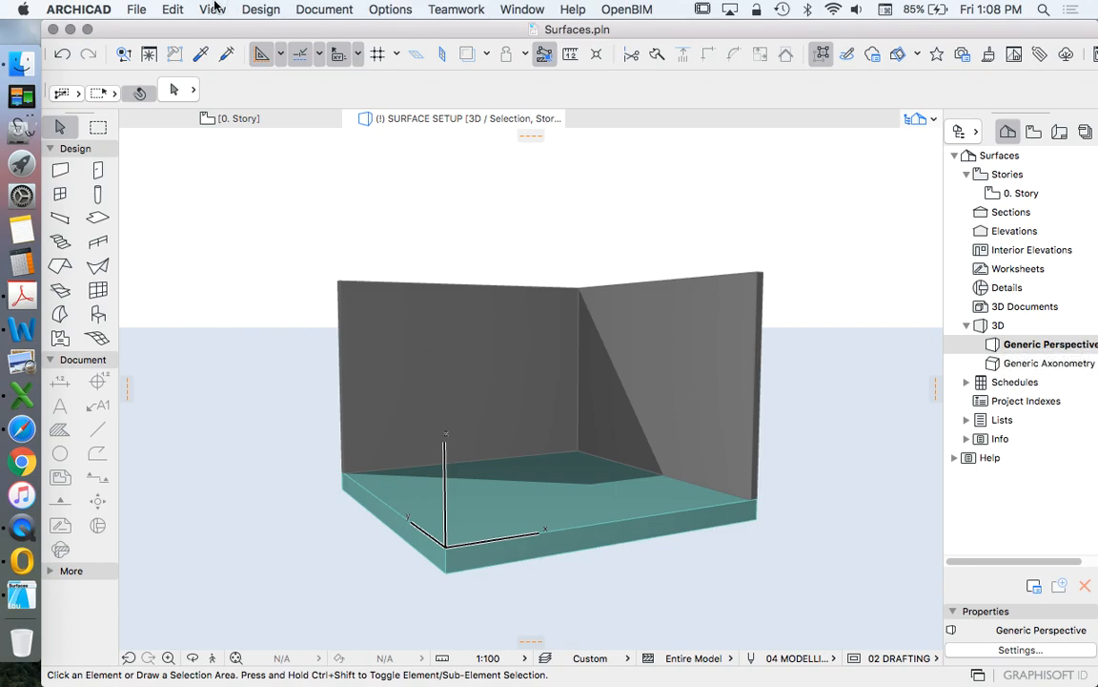
Set the perspective's custom sun azimuth to 135° in 3D Projection Settings and apply it
click(212, 8)
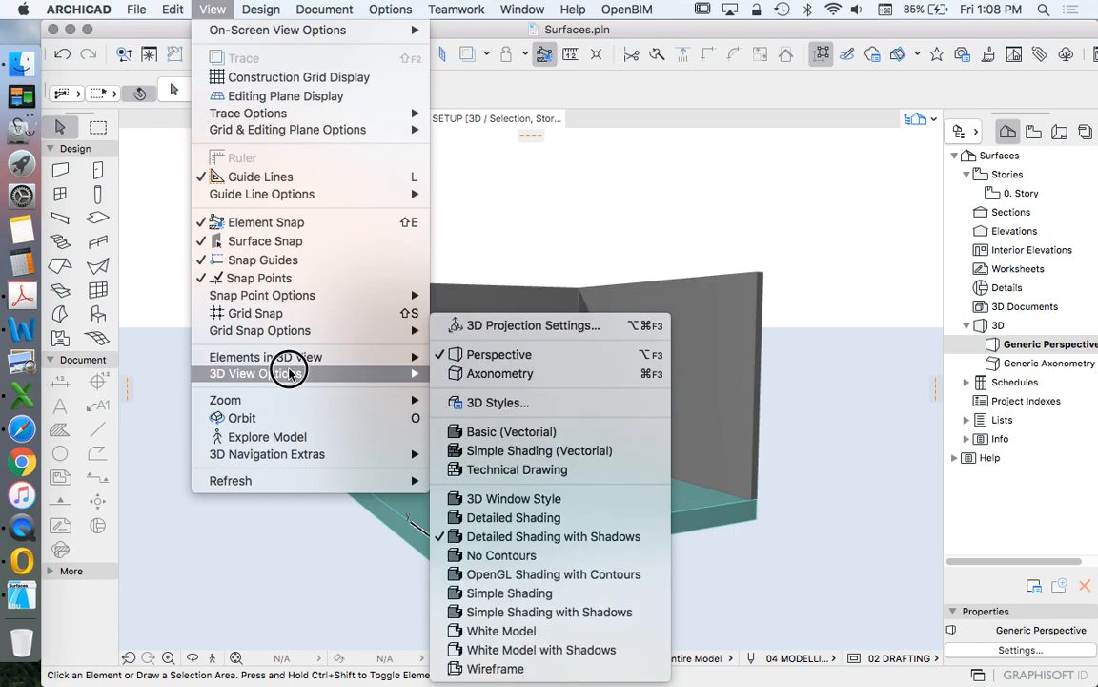
click(532, 324)
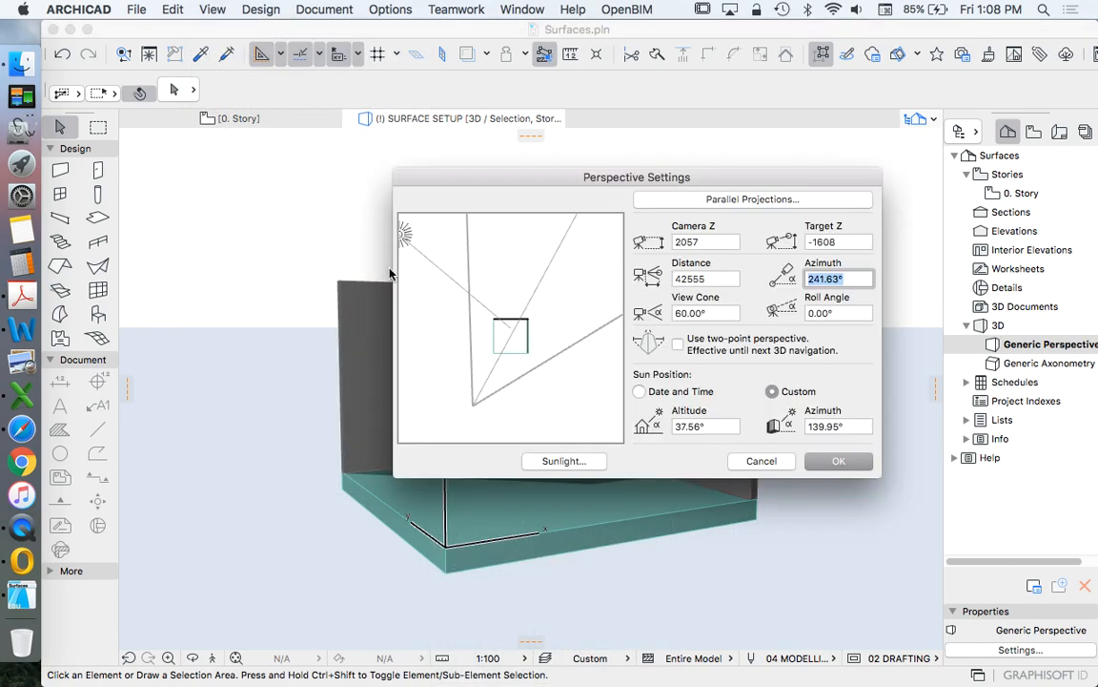
drag(404, 233, 412, 263)
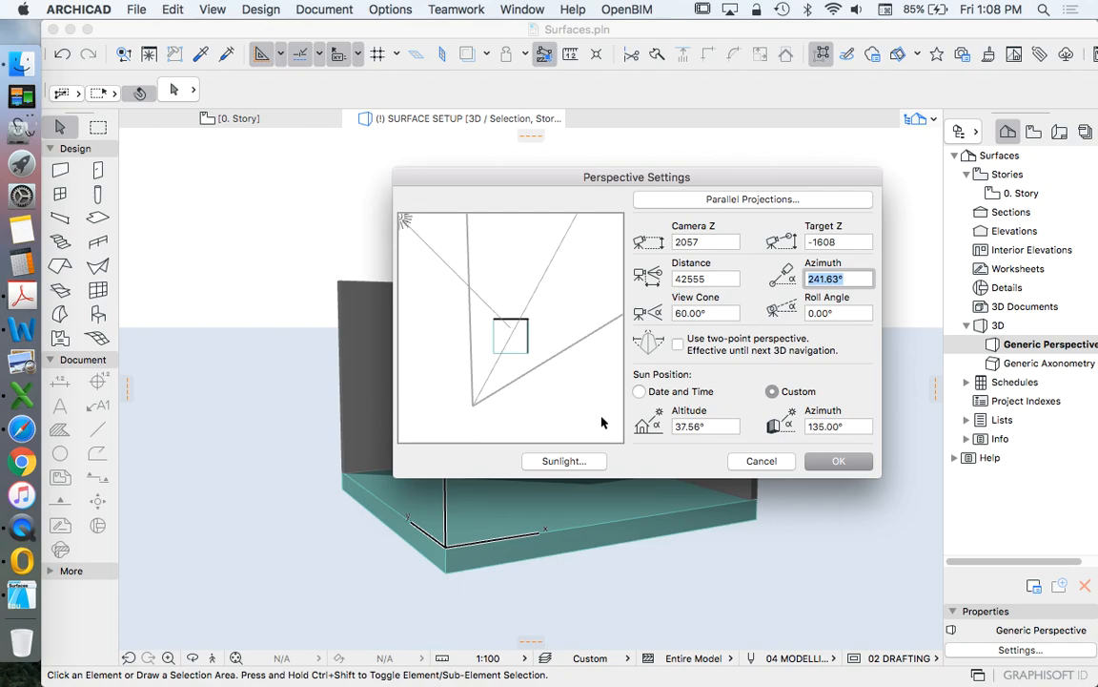
mouse_move(839, 460)
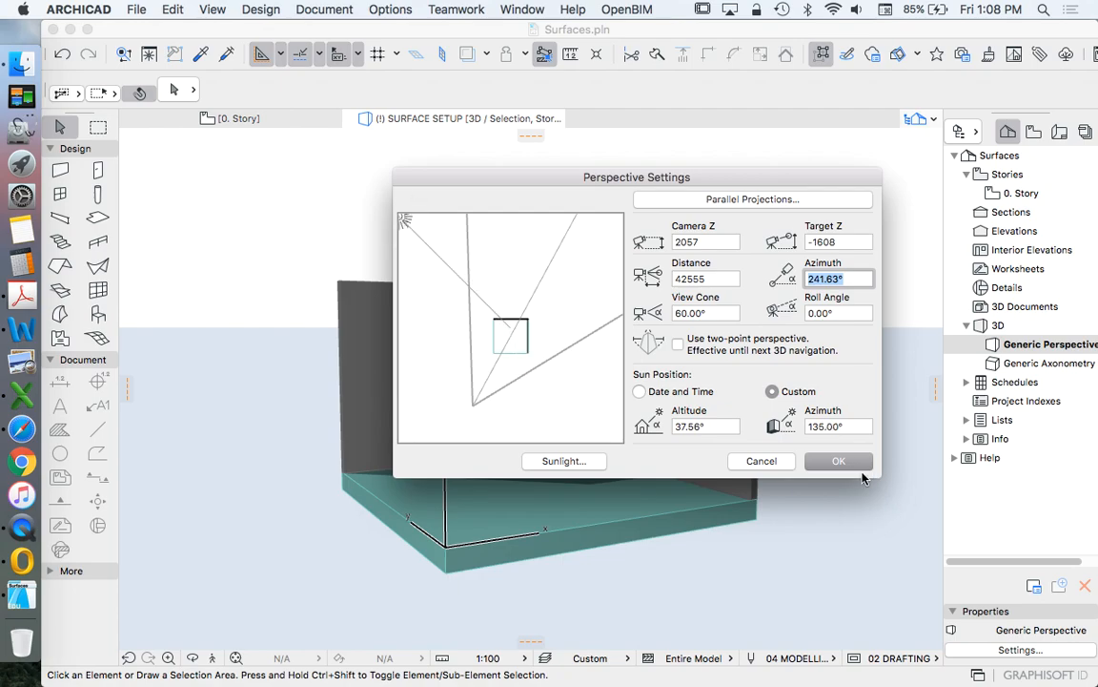
click(839, 459)
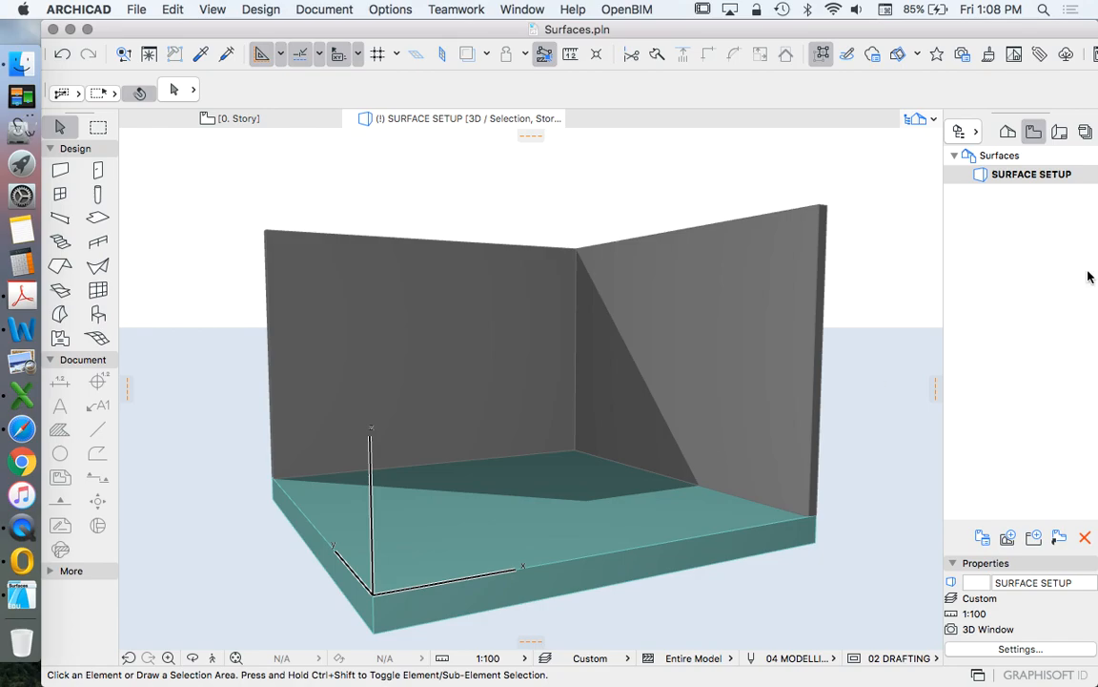
mouse_move(1041, 180)
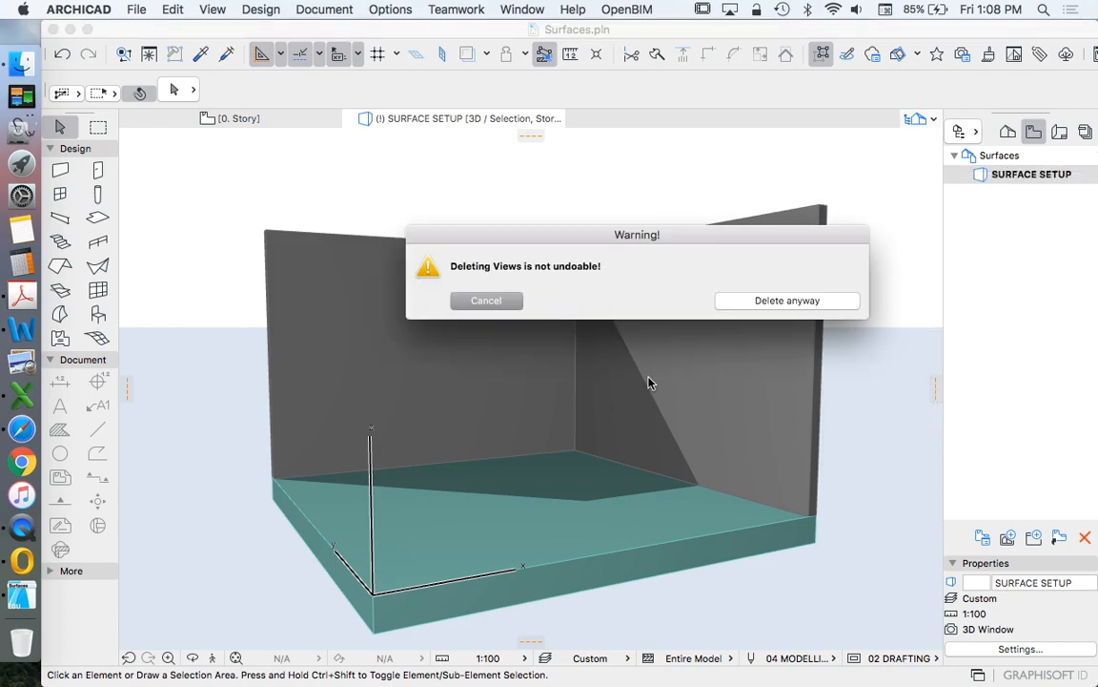
Confirm deleting the old saved view SURFACE SETUP from the Surfaces view map
click(786, 302)
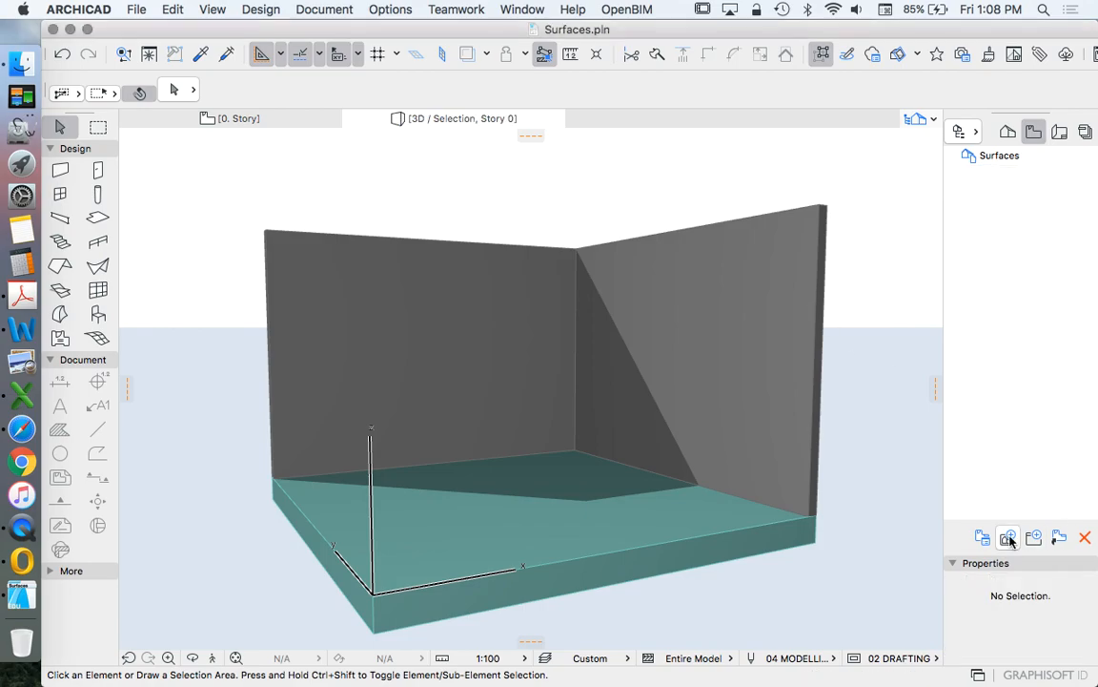
mouse_move(1007, 538)
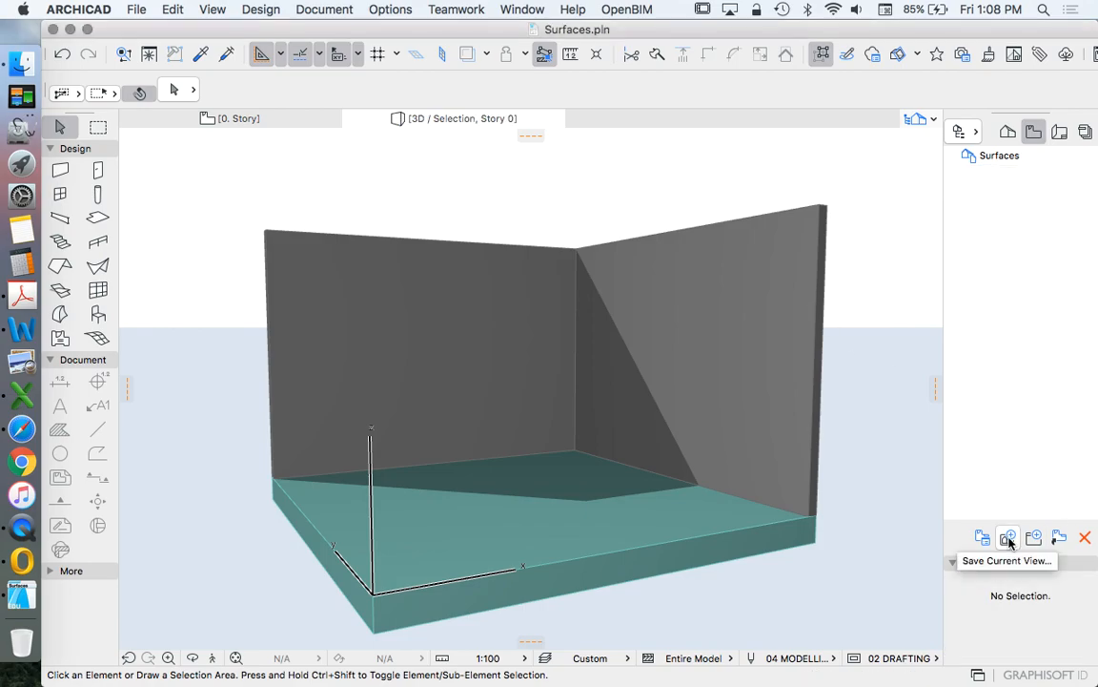
Save the current 3D view as 'SURFACES SETUP - GENERIC' under Surfaces
click(1011, 538)
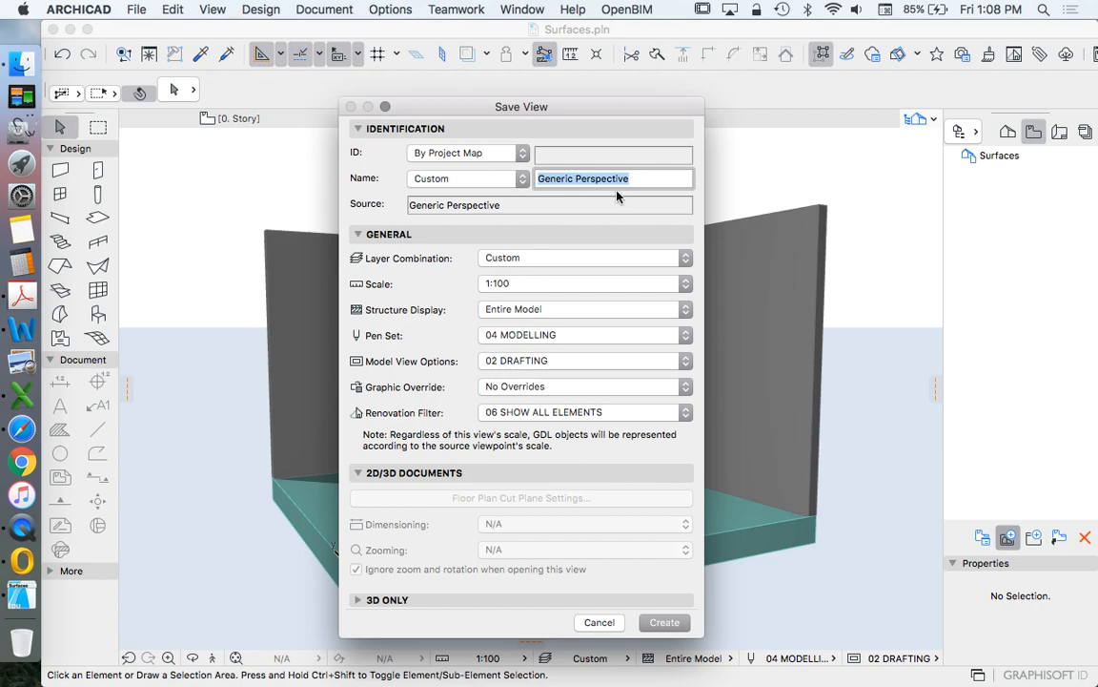
mouse_move(658, 222)
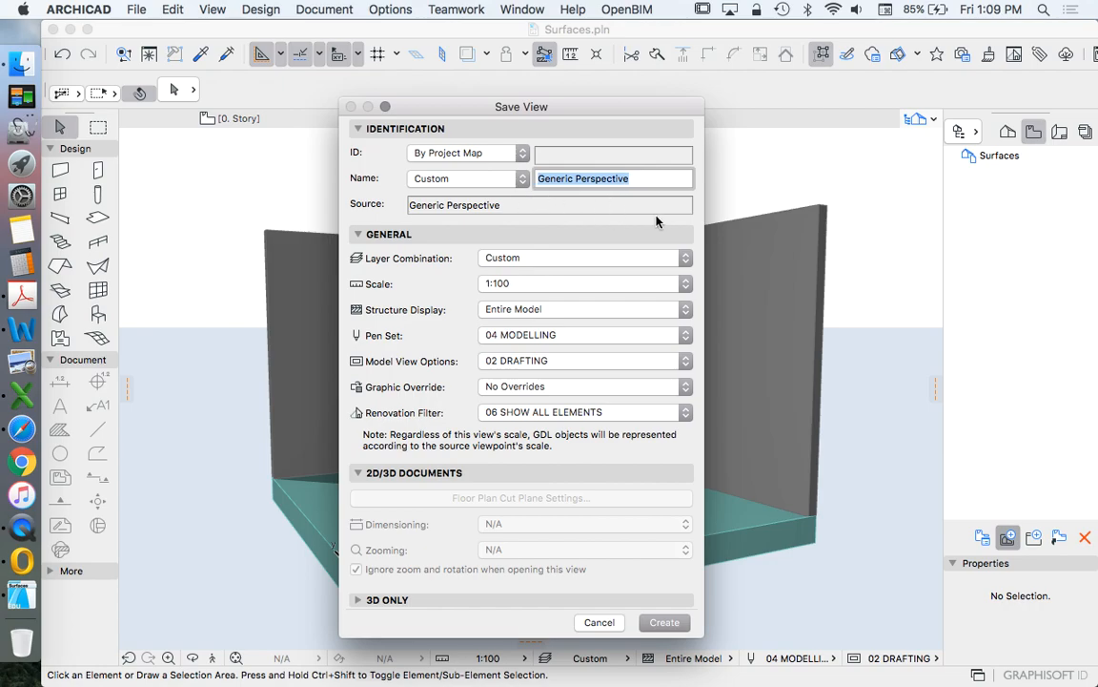
text(SURFACES SETUP -)
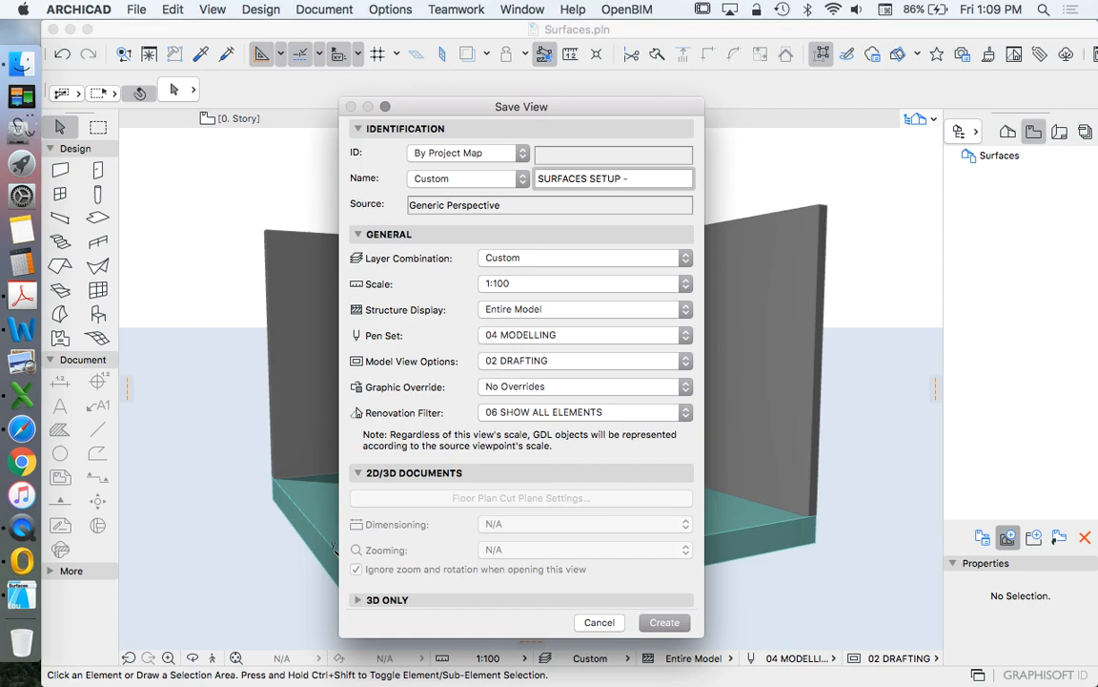
text(GENERIC)
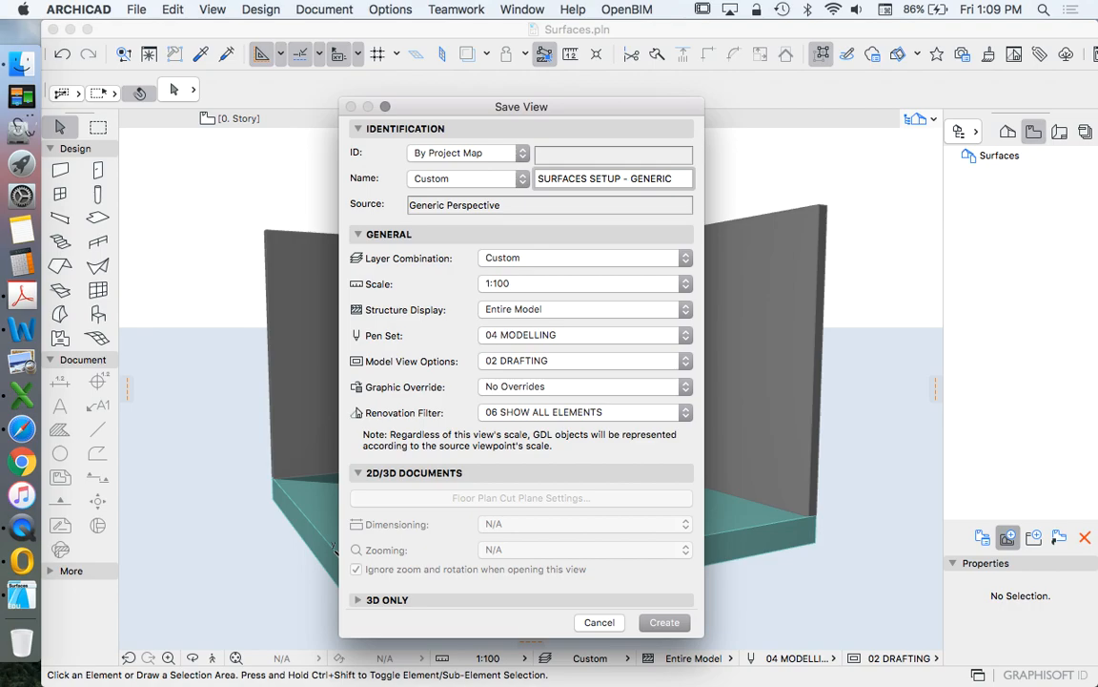
click(664, 622)
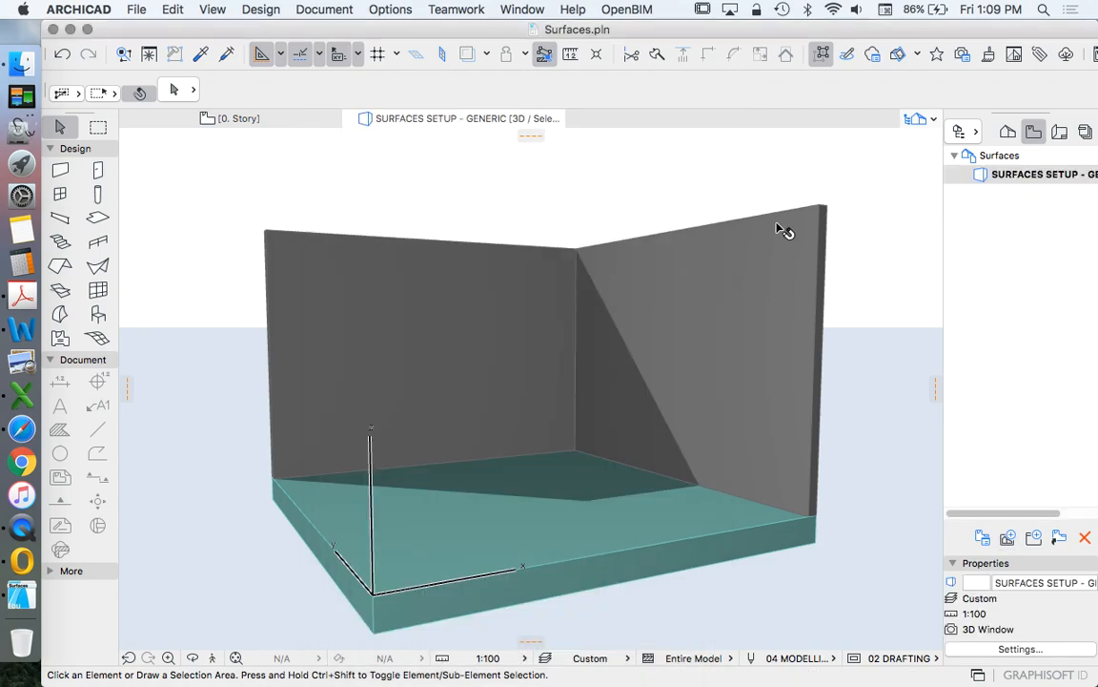
mouse_move(1047, 213)
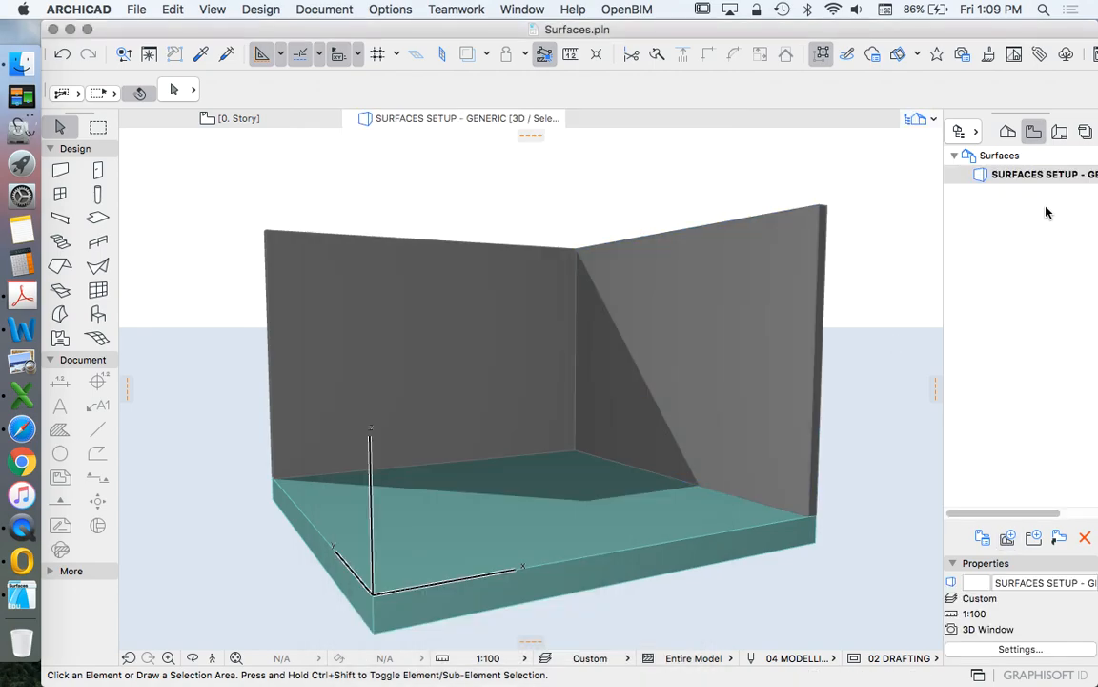
mouse_move(1062, 217)
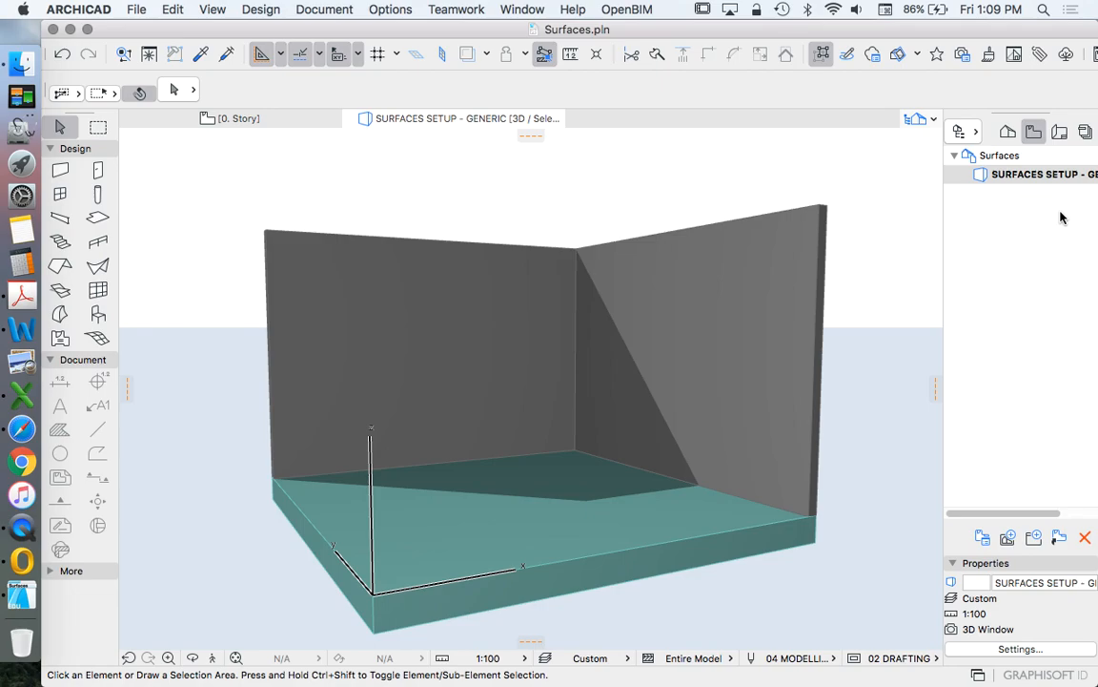
mouse_move(1074, 301)
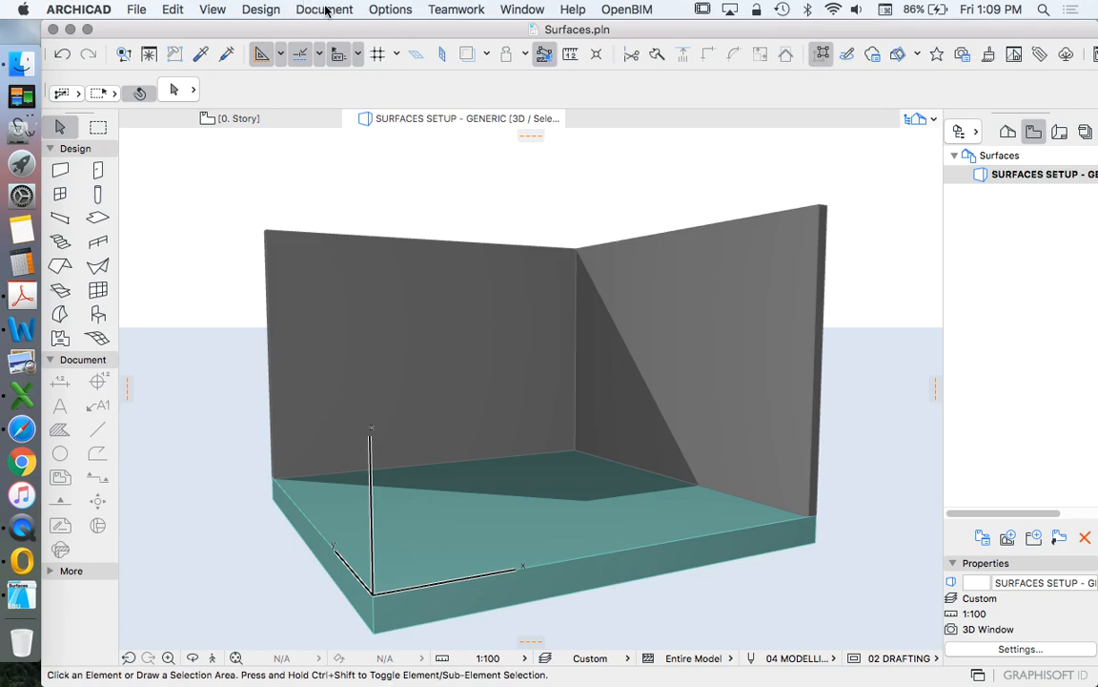
mouse_move(468, 119)
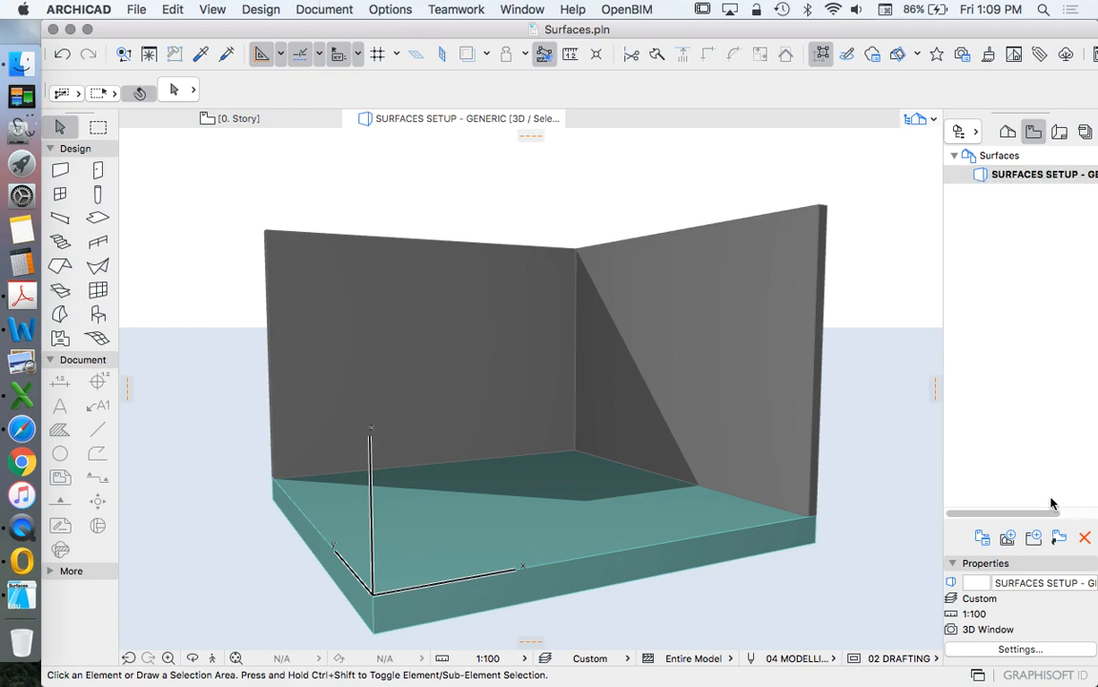
mouse_move(1066, 500)
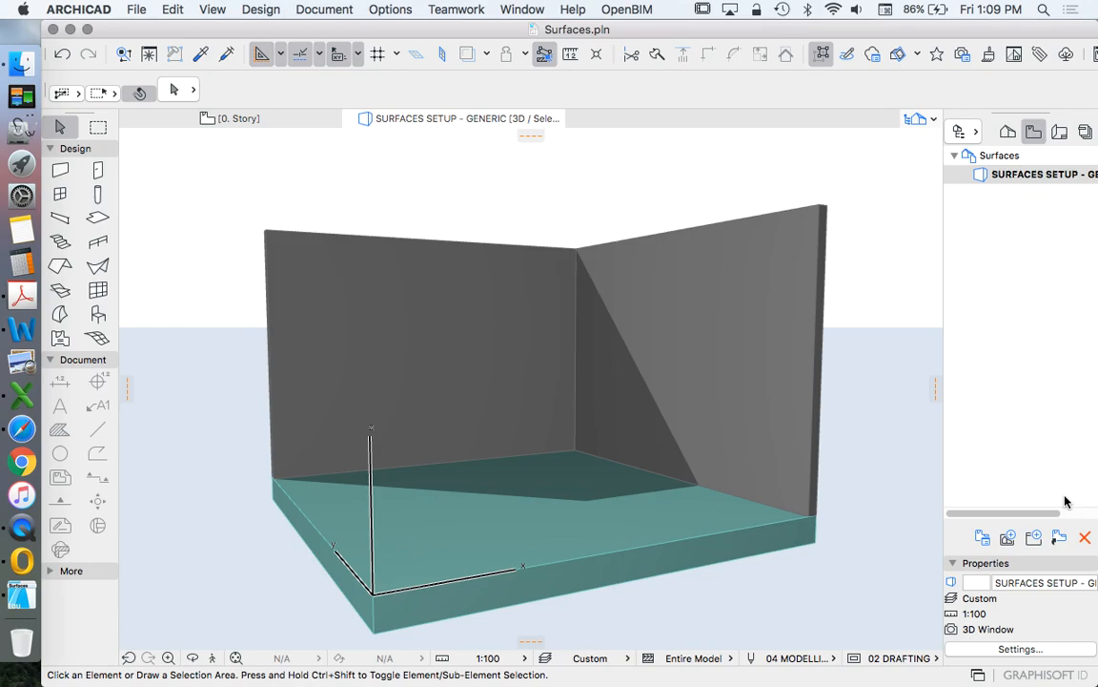
mouse_move(656, 448)
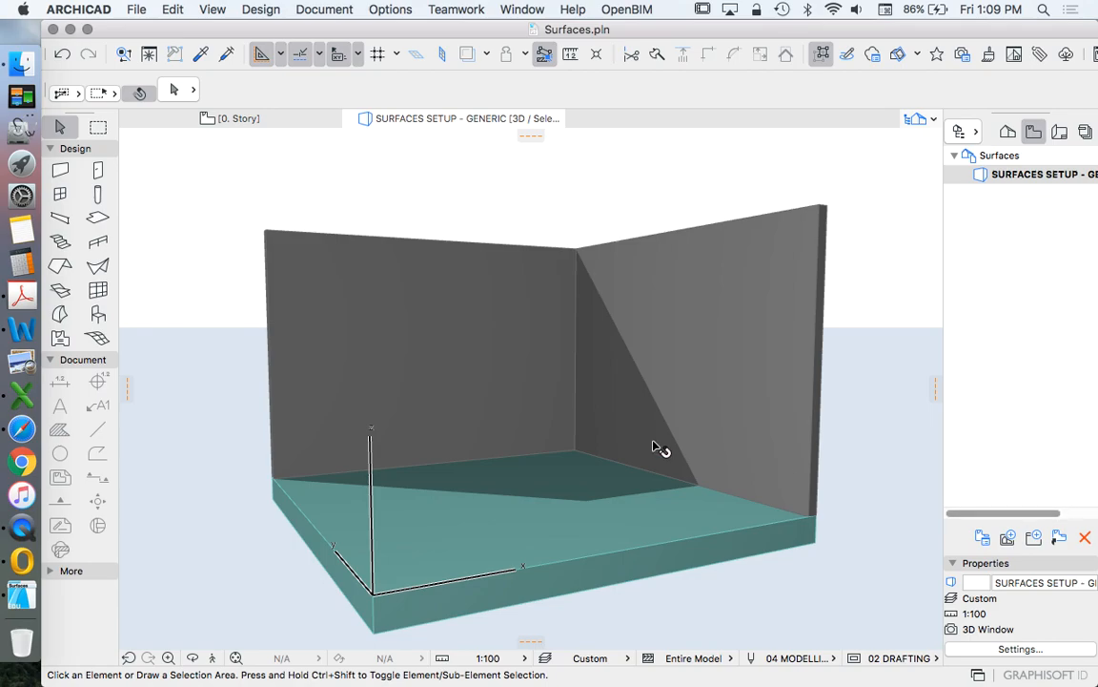
mouse_move(390, 7)
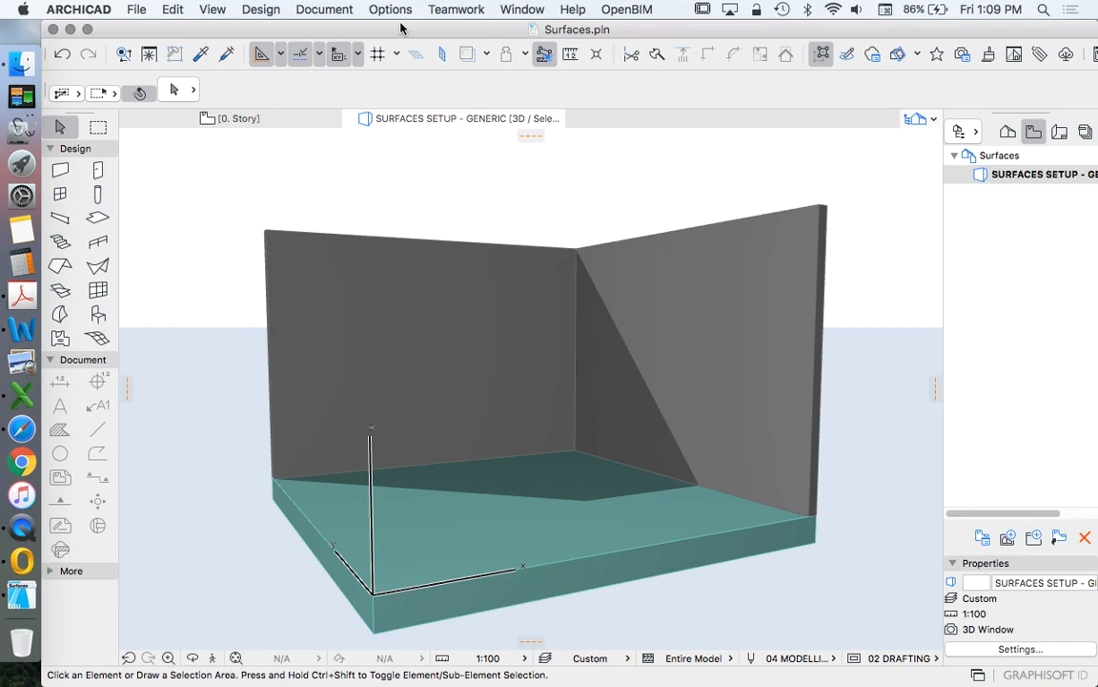
Show the Document menu with its creative imaging commands over the 3D view
click(324, 9)
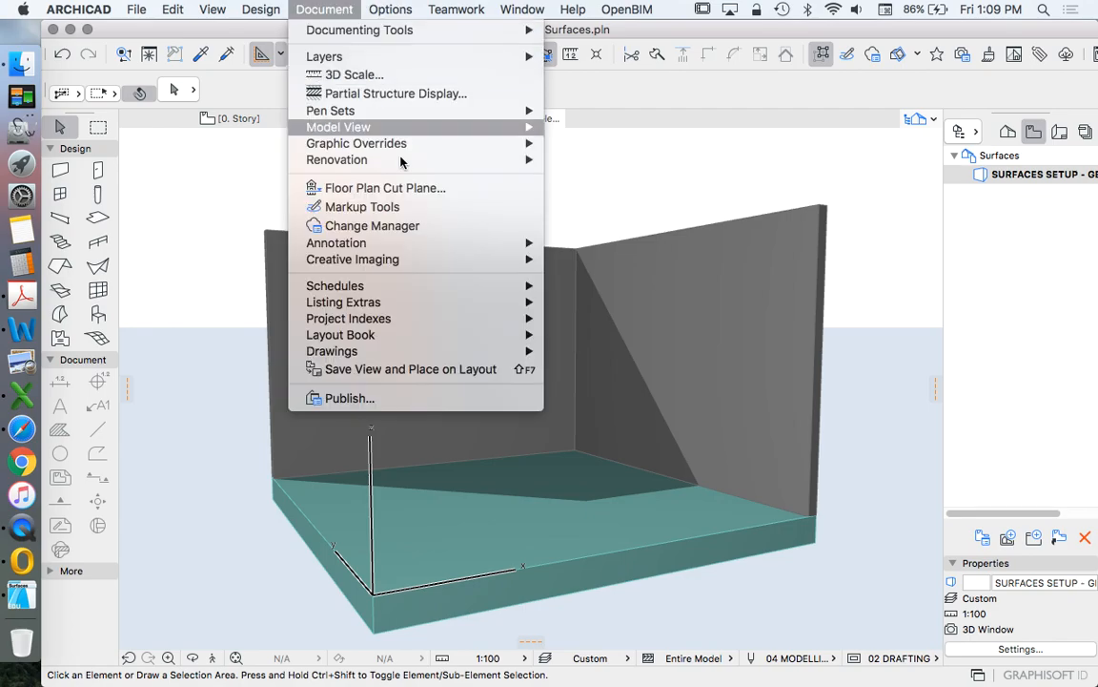
mouse_move(353, 259)
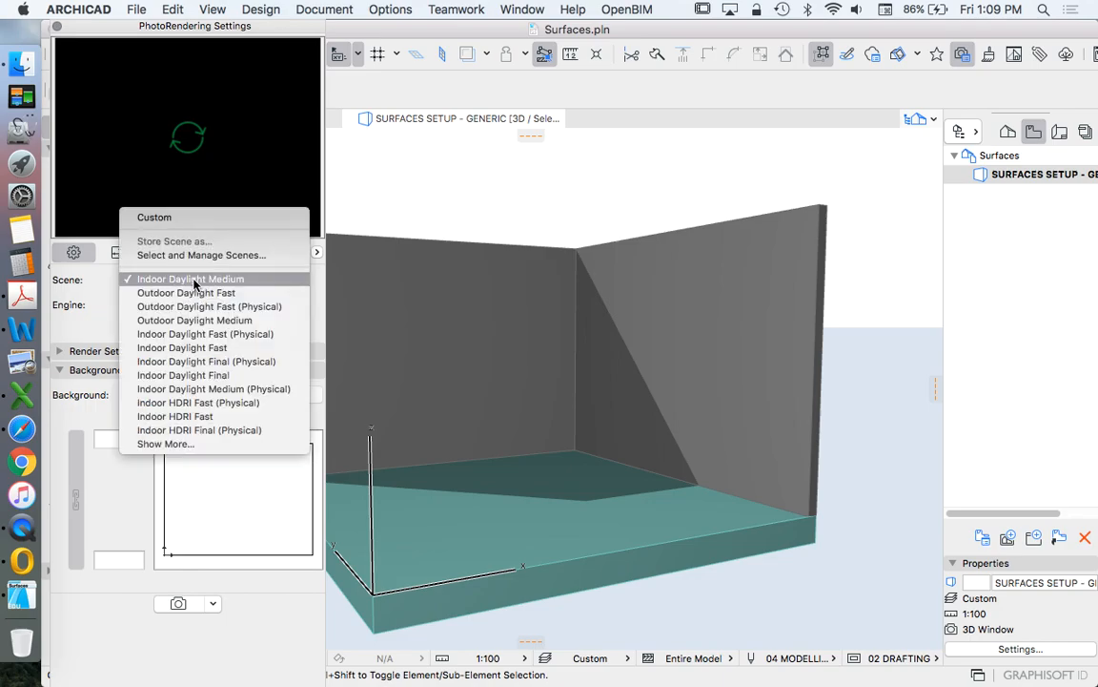
mouse_move(181, 347)
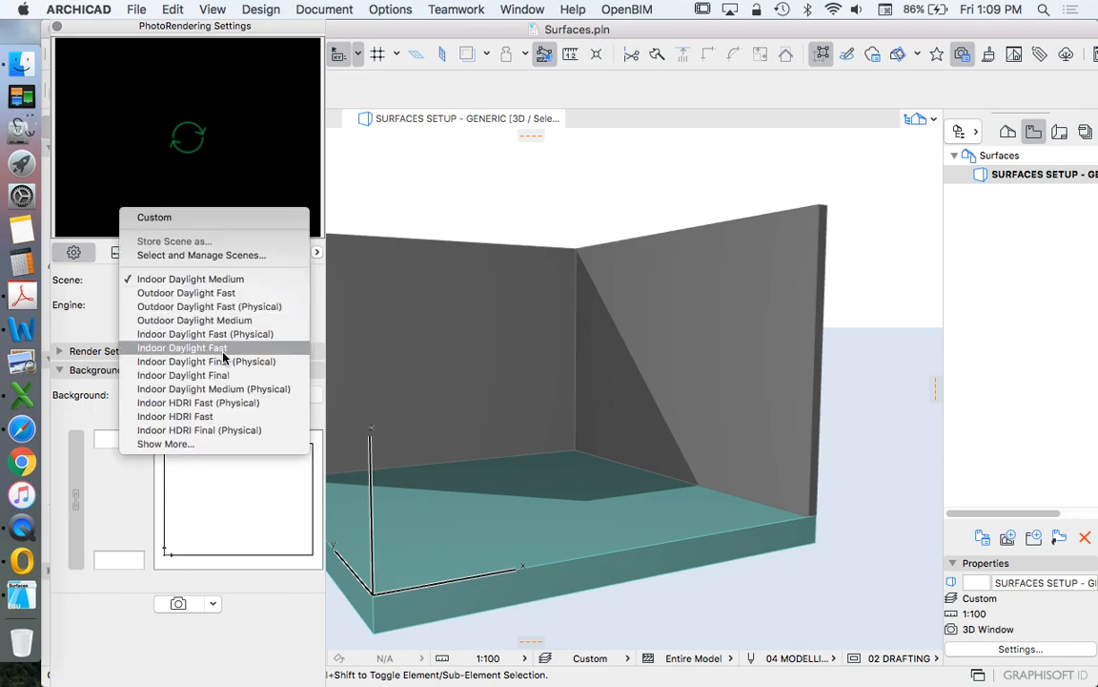
mouse_move(195, 321)
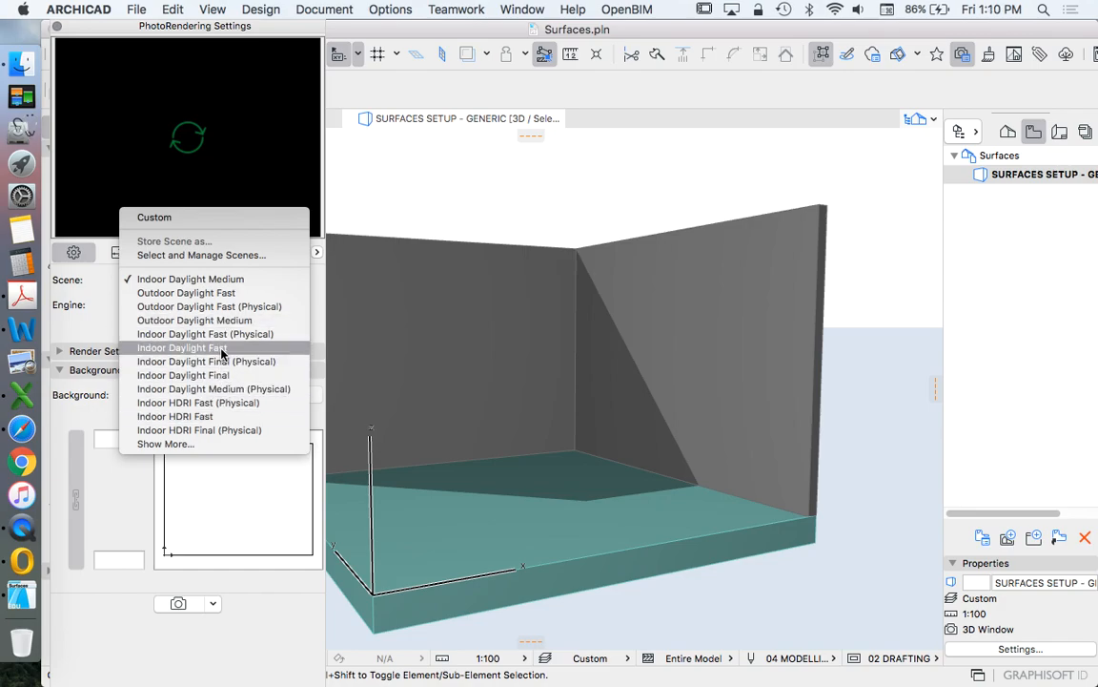
mouse_move(198, 306)
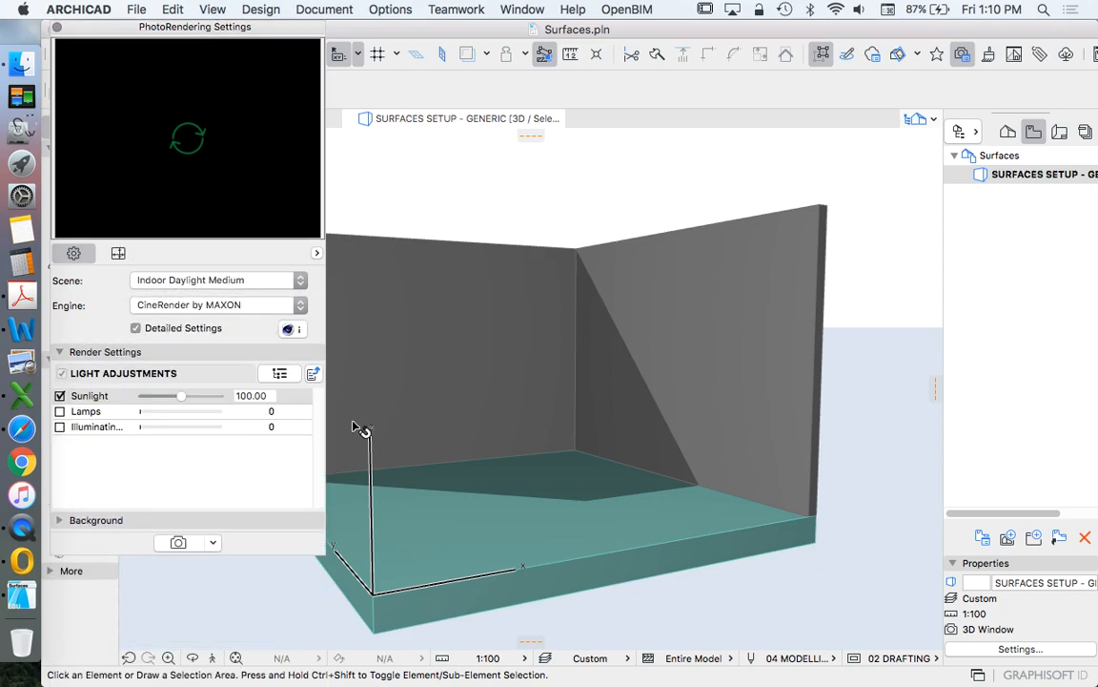
mouse_move(275, 366)
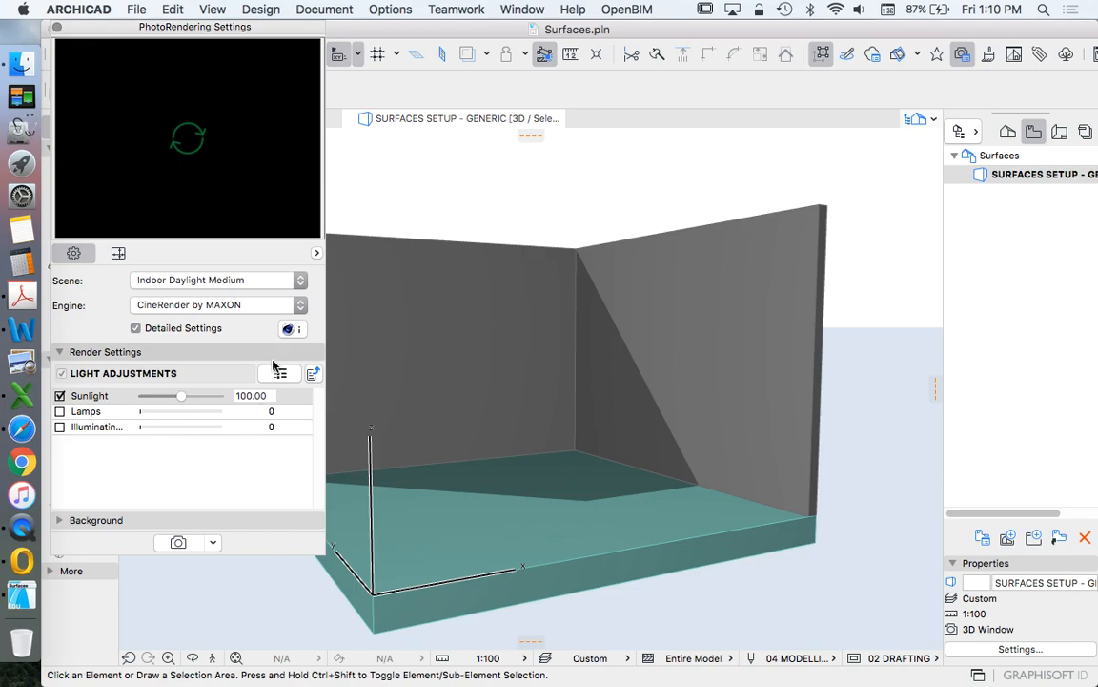
Browse the detailed render settings: Environment, Global Illumination, Options, Antialiasing and Grass
click(278, 371)
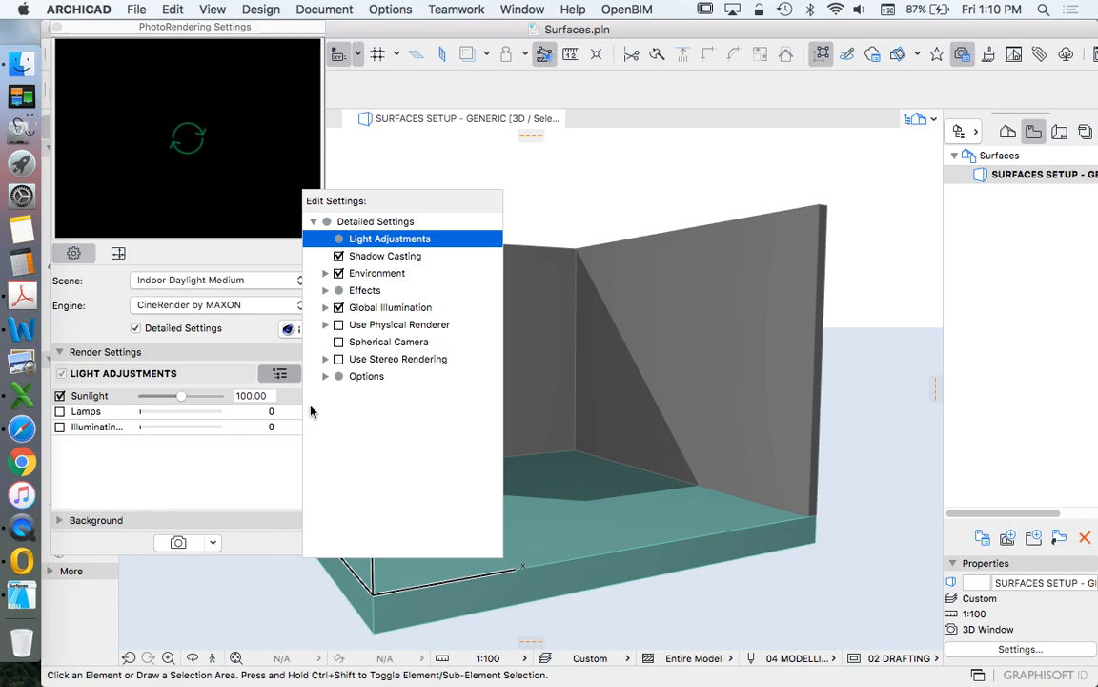
click(377, 273)
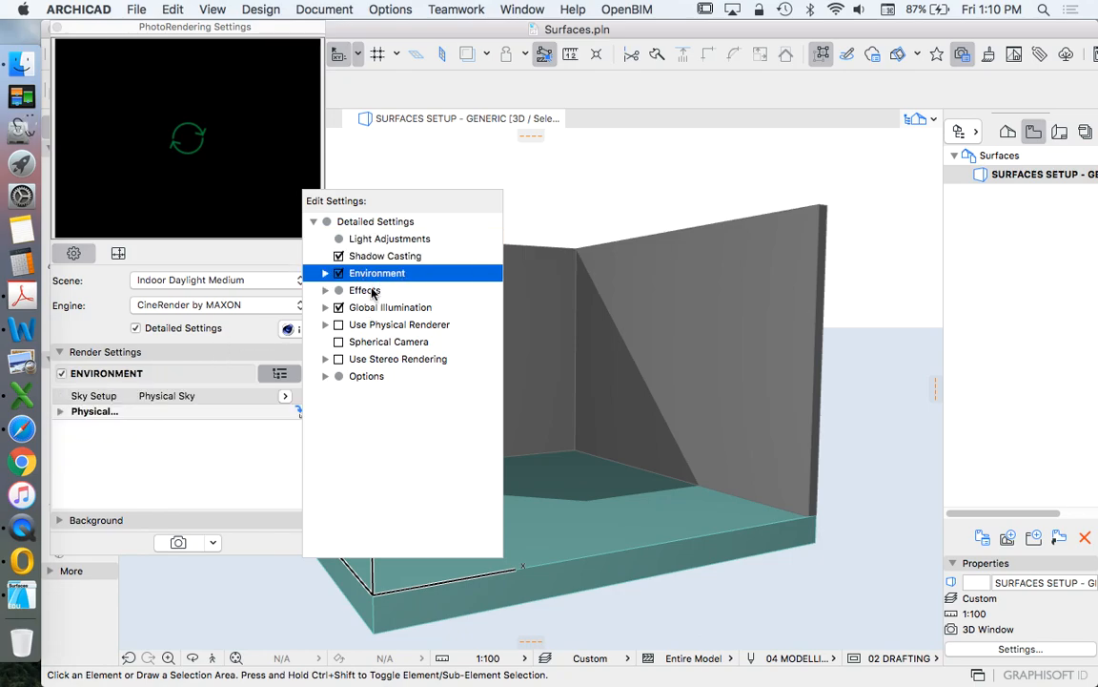
click(390, 307)
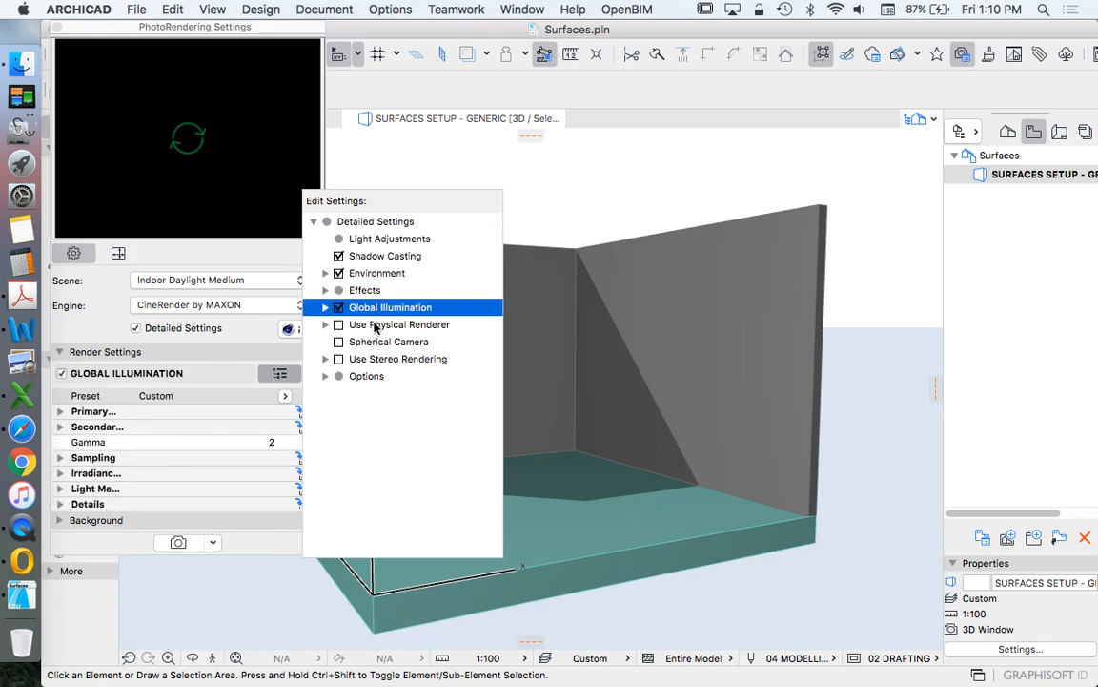
click(399, 341)
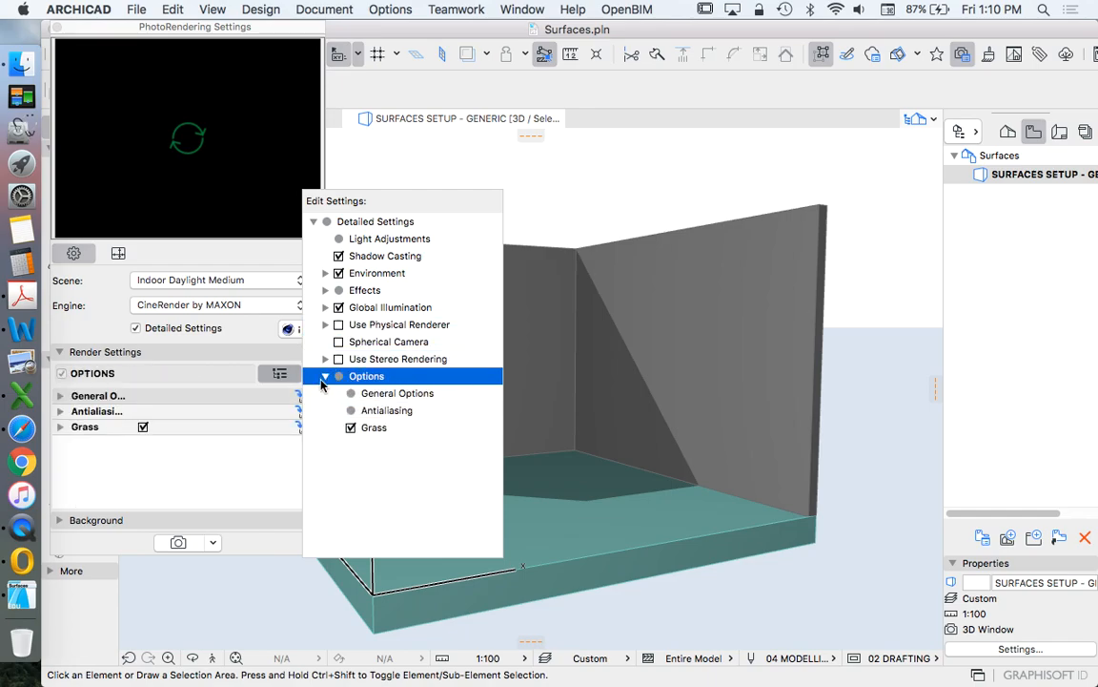
click(387, 410)
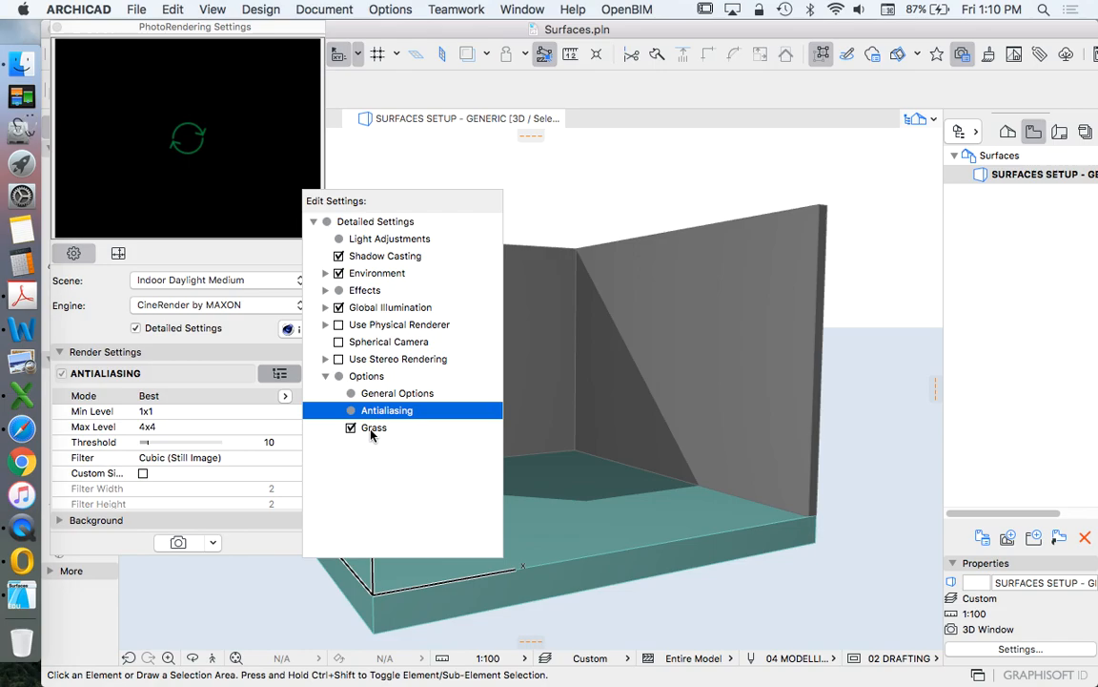
click(372, 427)
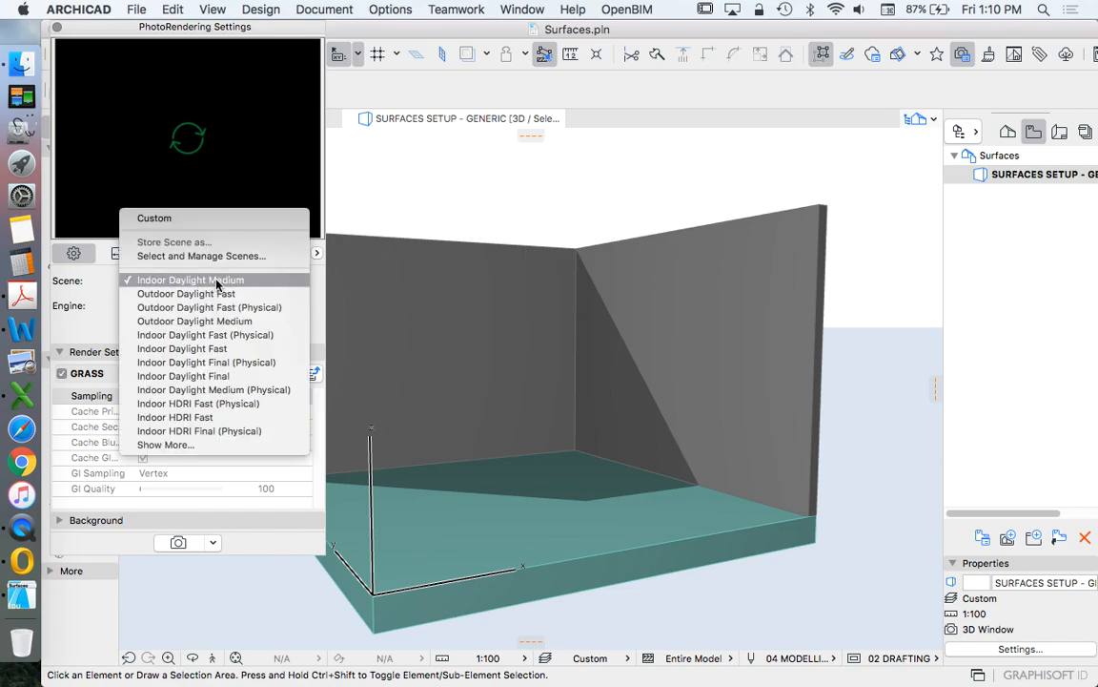
mouse_move(187, 294)
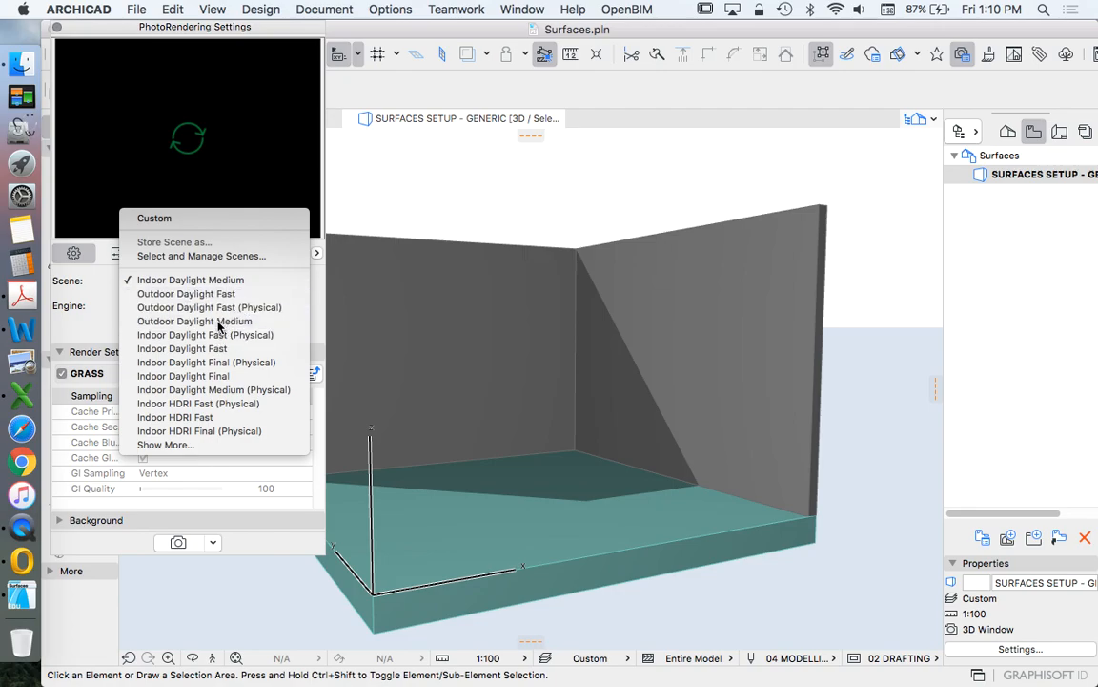
Set the PhotoRendering scene to Outdoor Daylight Fast and show the detailed settings overview
click(194, 320)
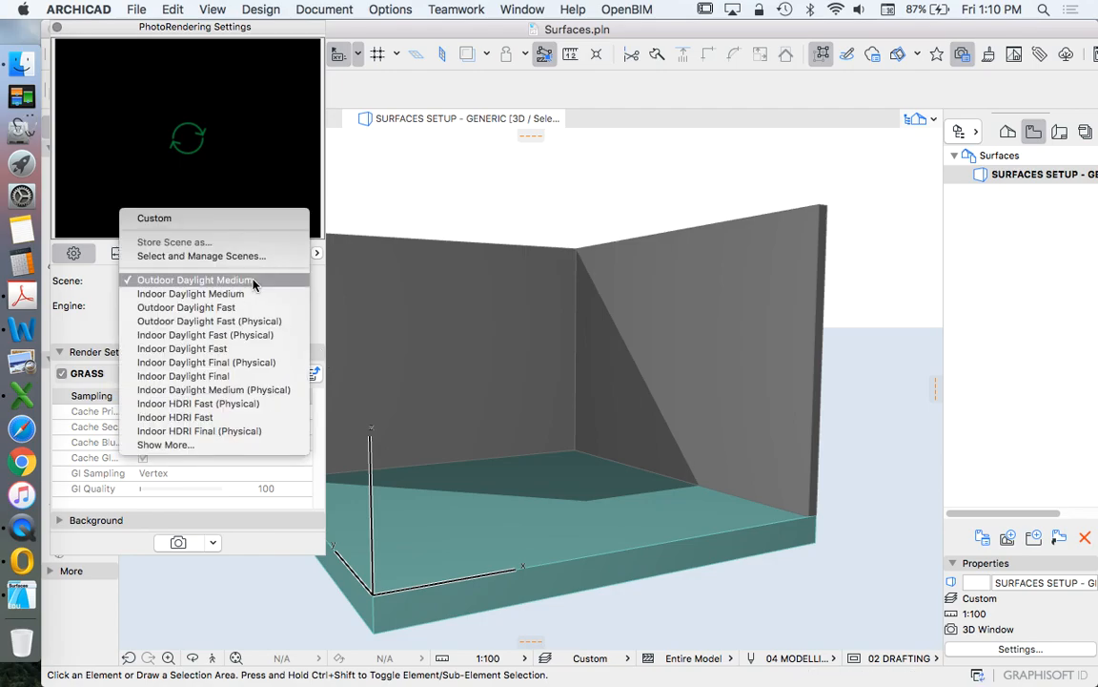
click(187, 307)
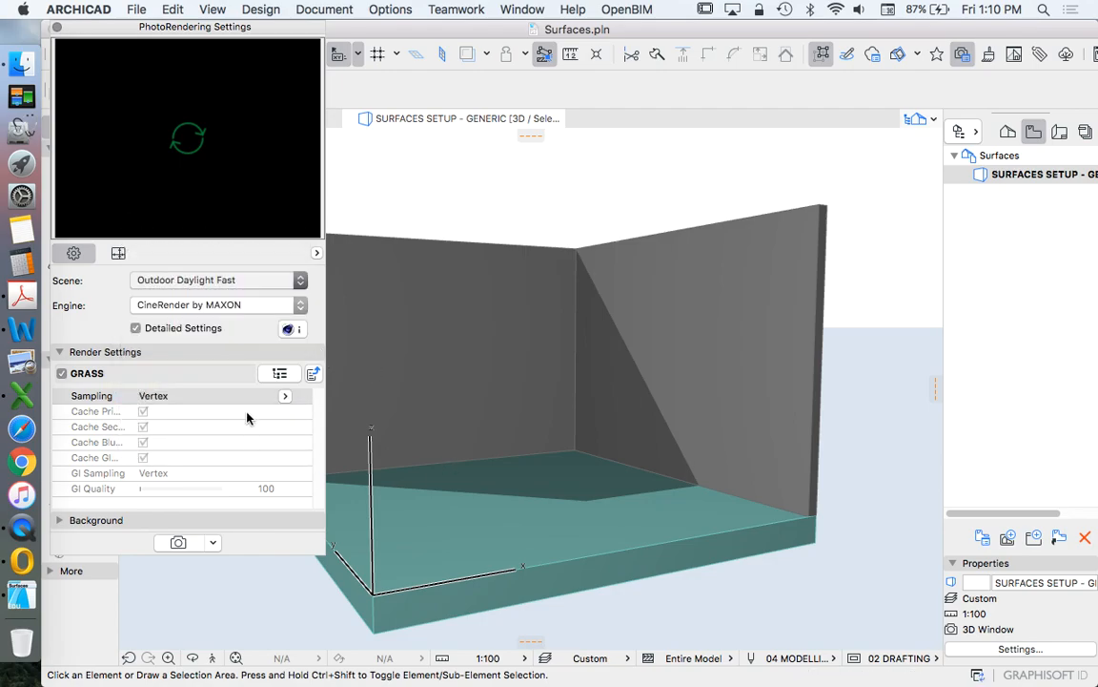
mouse_move(580, 366)
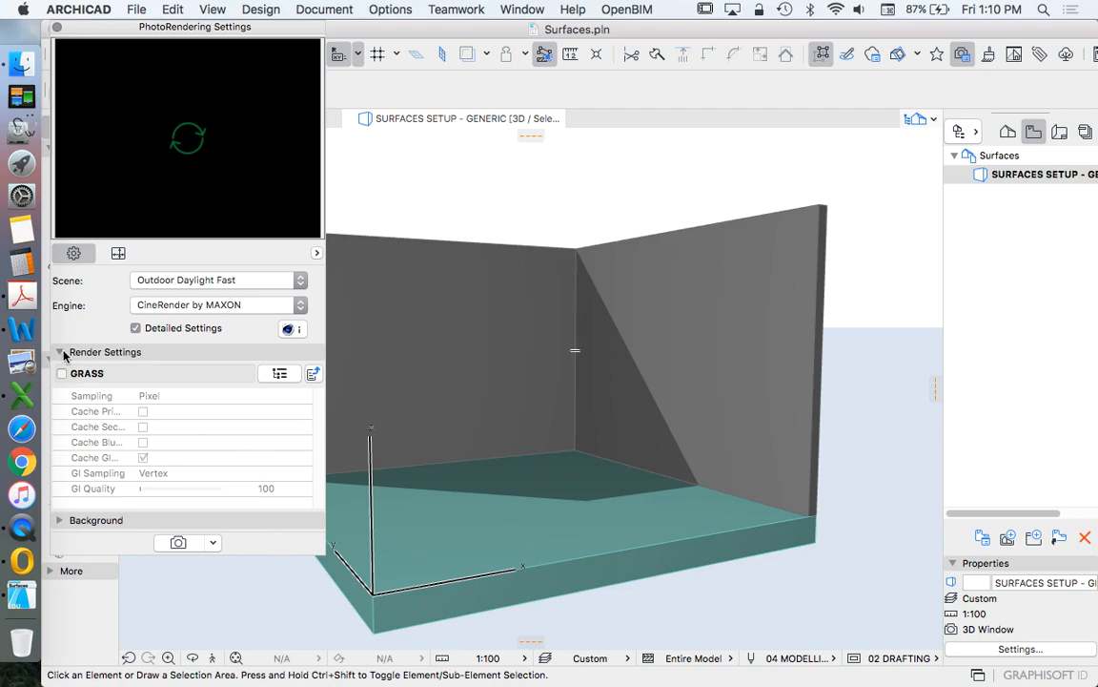
click(279, 372)
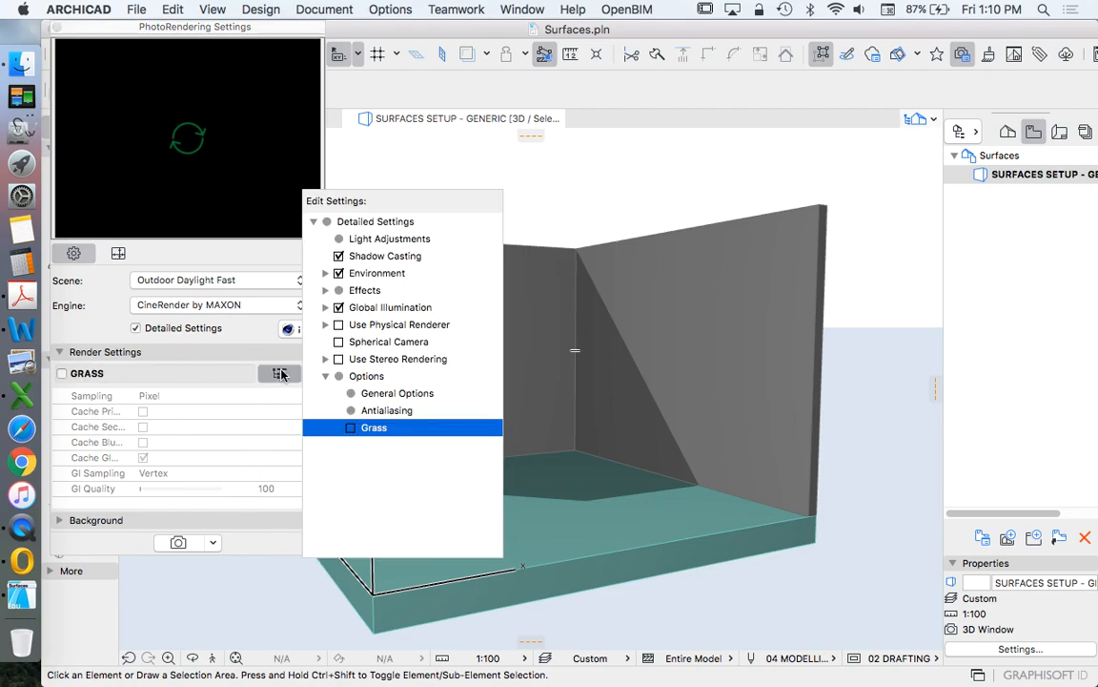
click(119, 251)
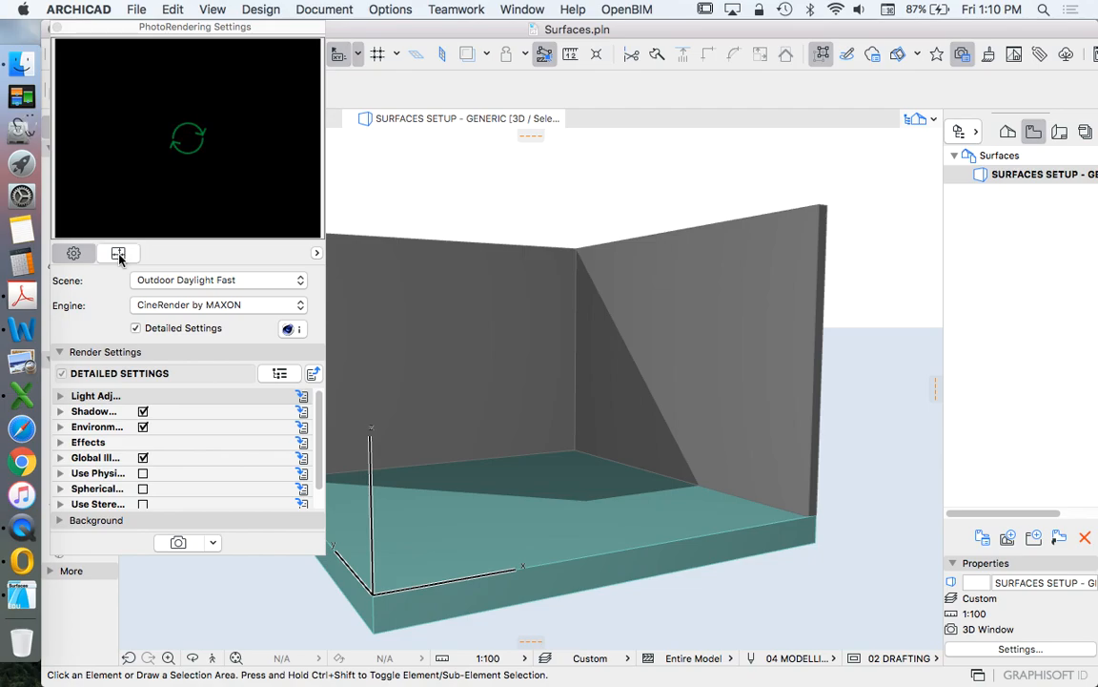
mouse_move(115, 254)
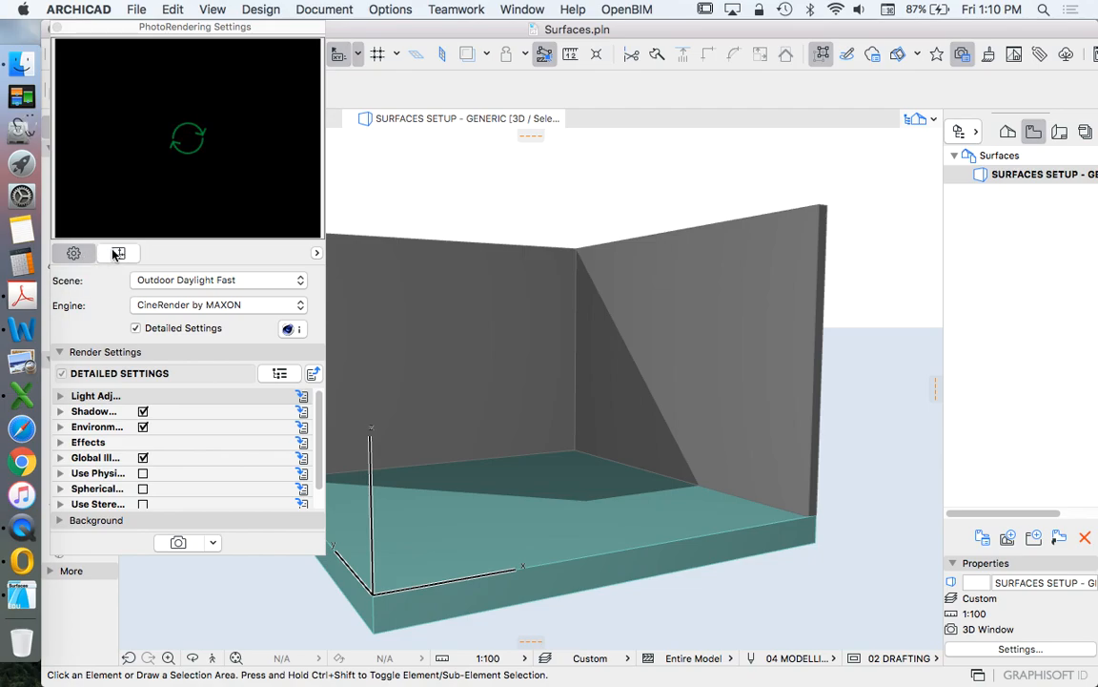
Show the PhotoRendering image size of 800 x 600 pixels and the palette's options menu
click(118, 252)
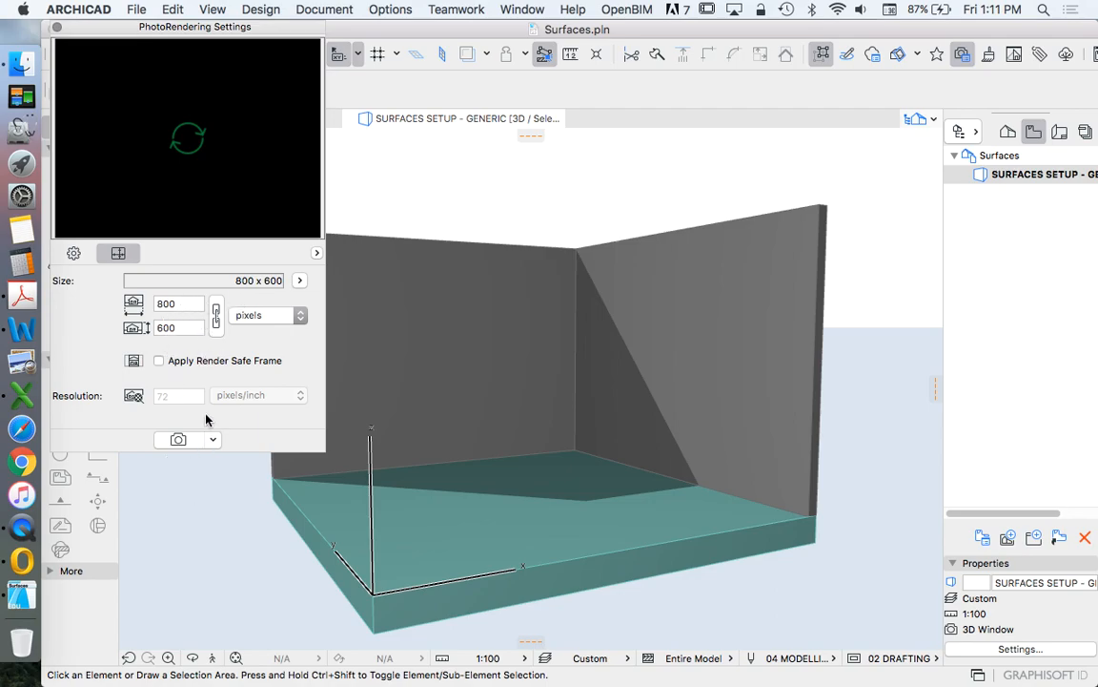
mouse_move(185, 279)
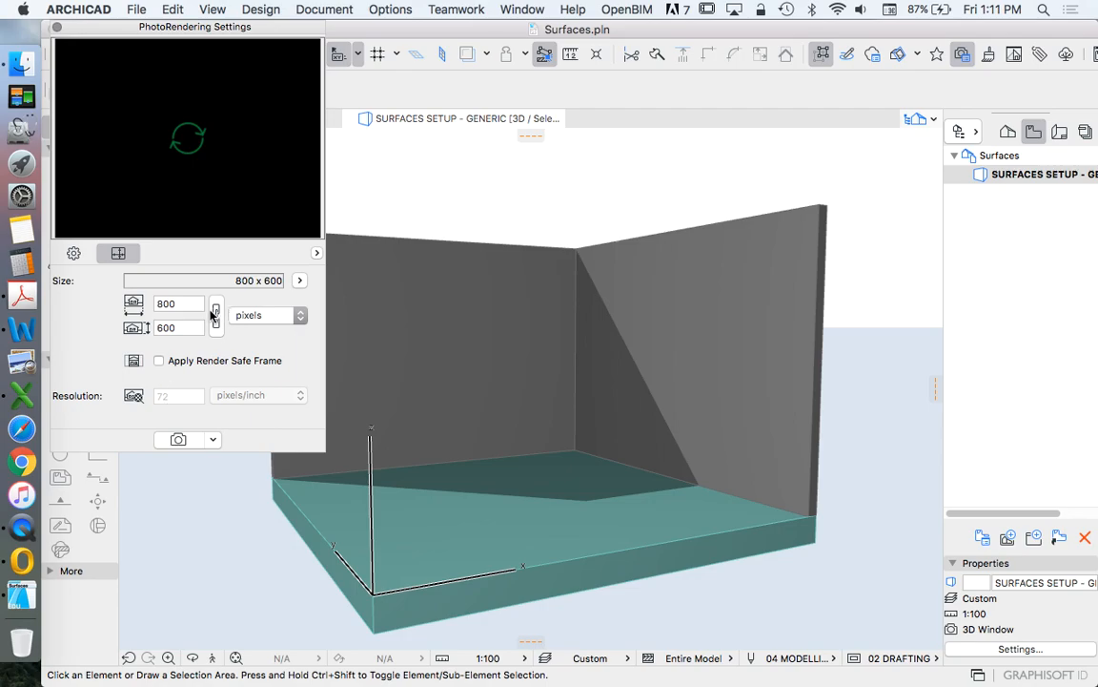
mouse_move(227, 301)
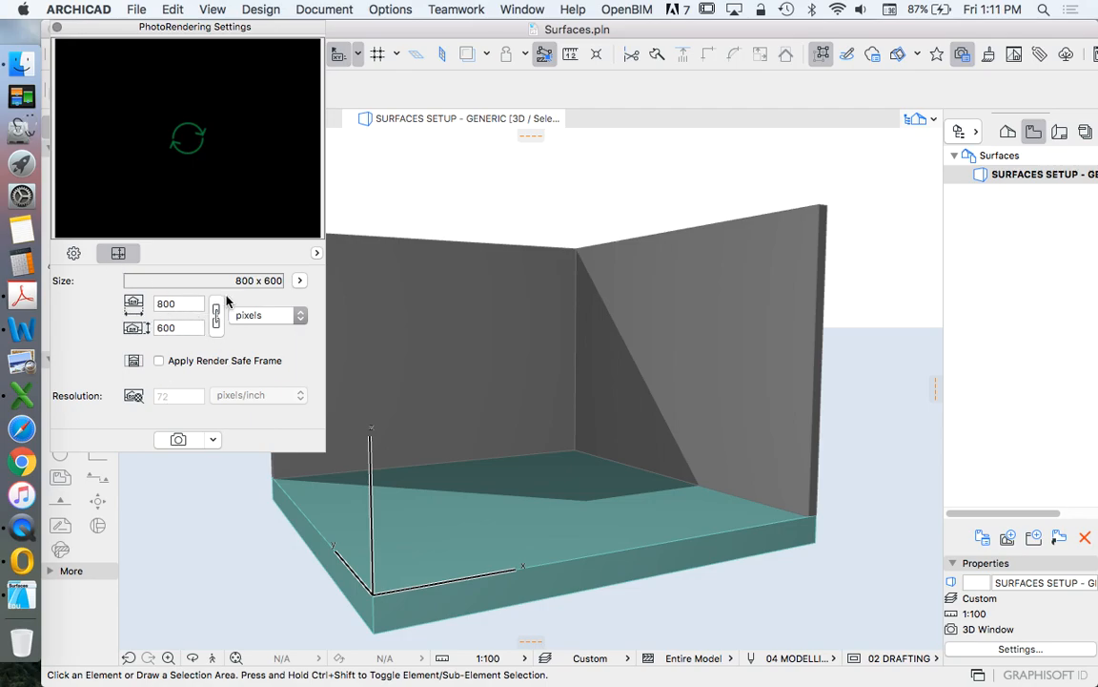
mouse_move(239, 405)
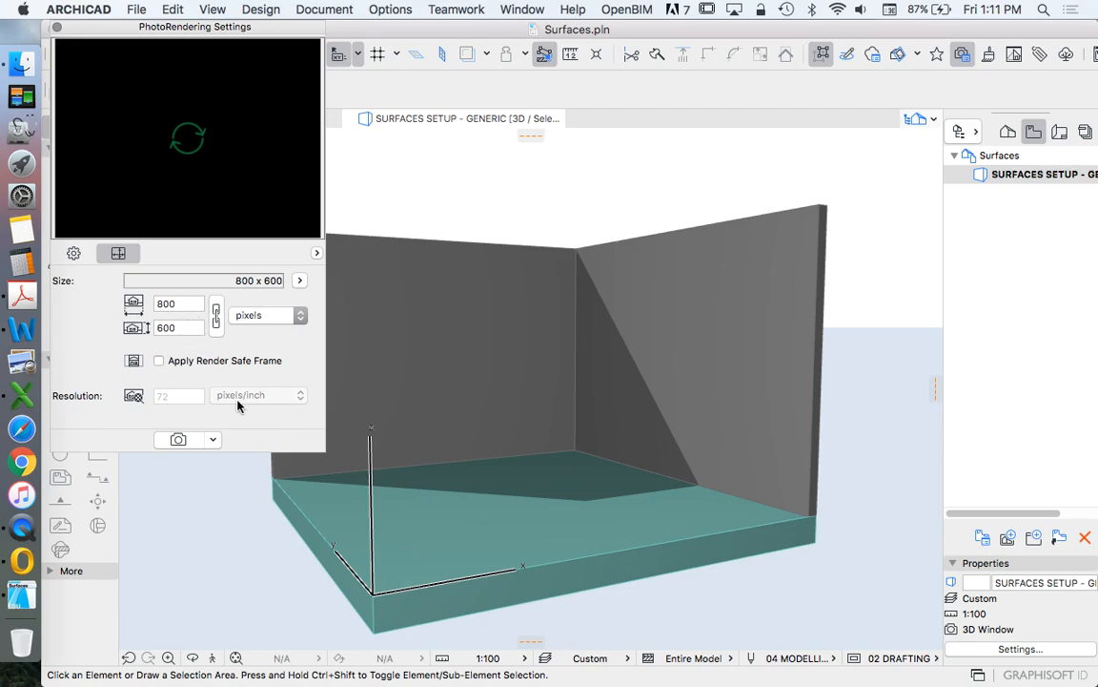
mouse_move(339, 433)
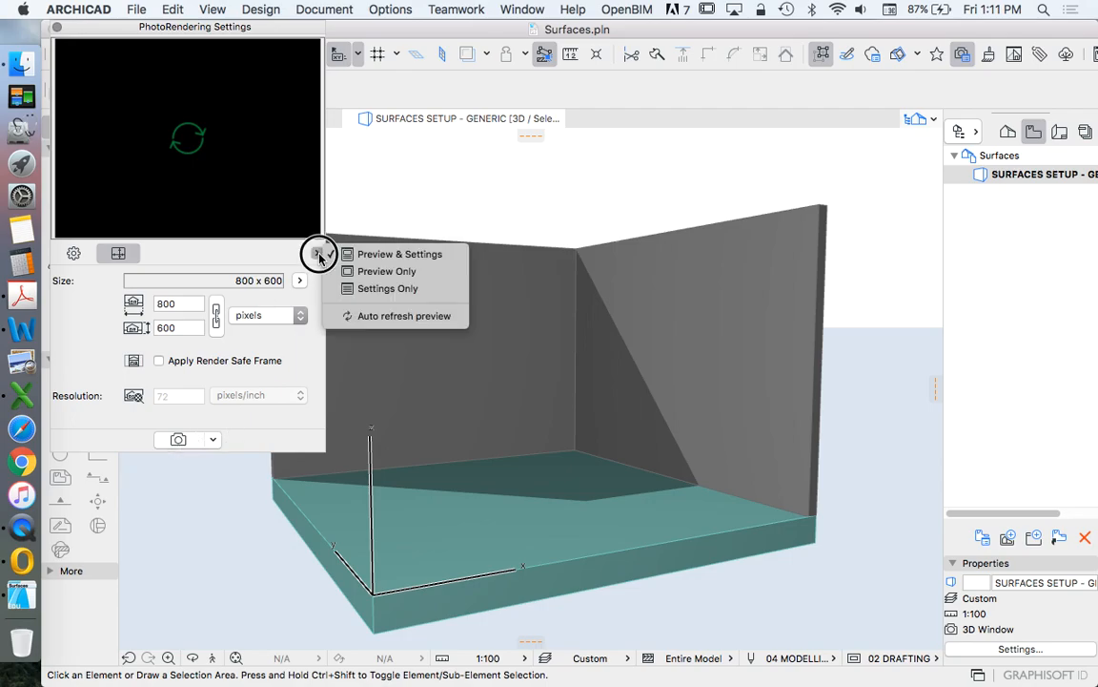
click(316, 252)
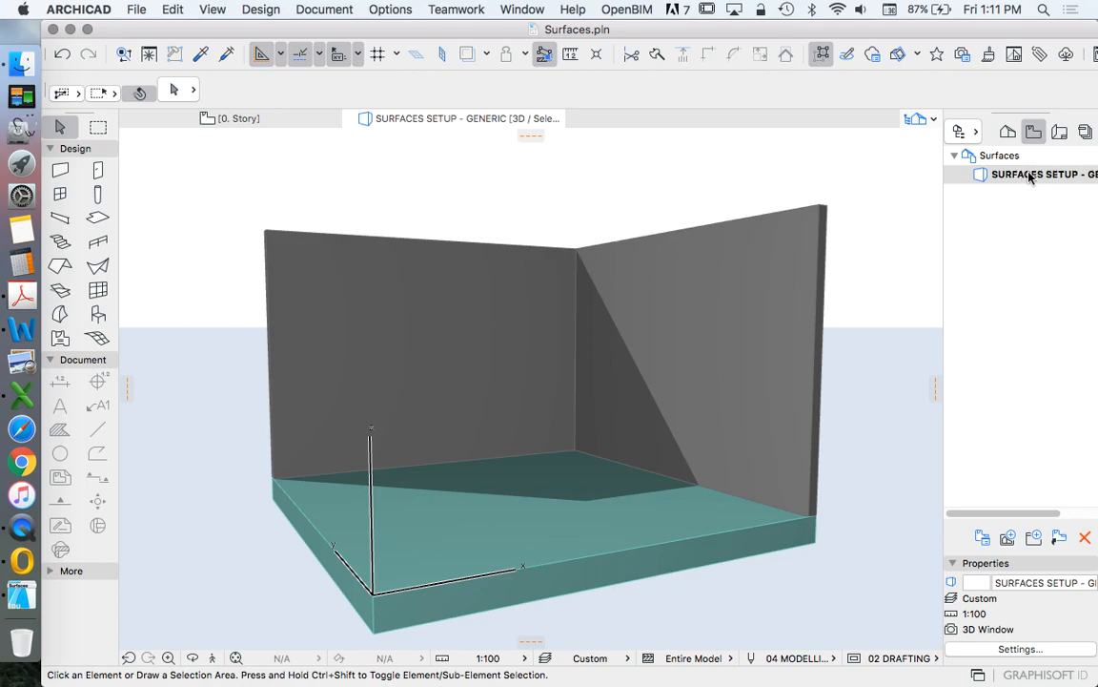
Check and close the View Settings of SURFACES SETUP - GENERIC, then show Document's creative imaging commands
right_click(1030, 179)
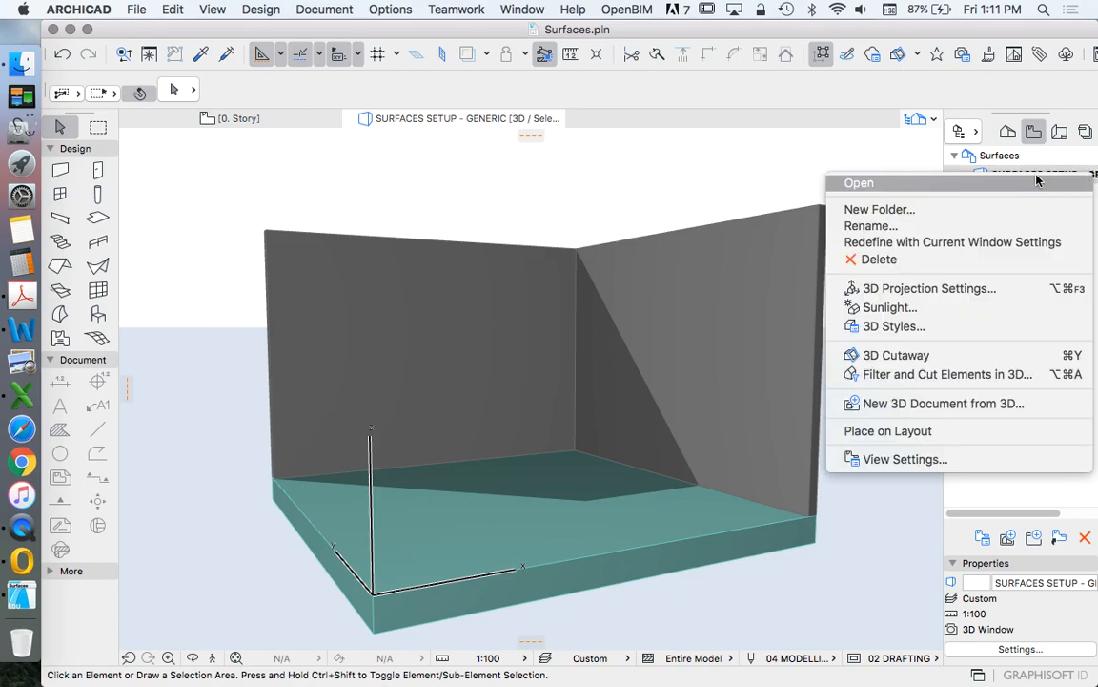
click(904, 458)
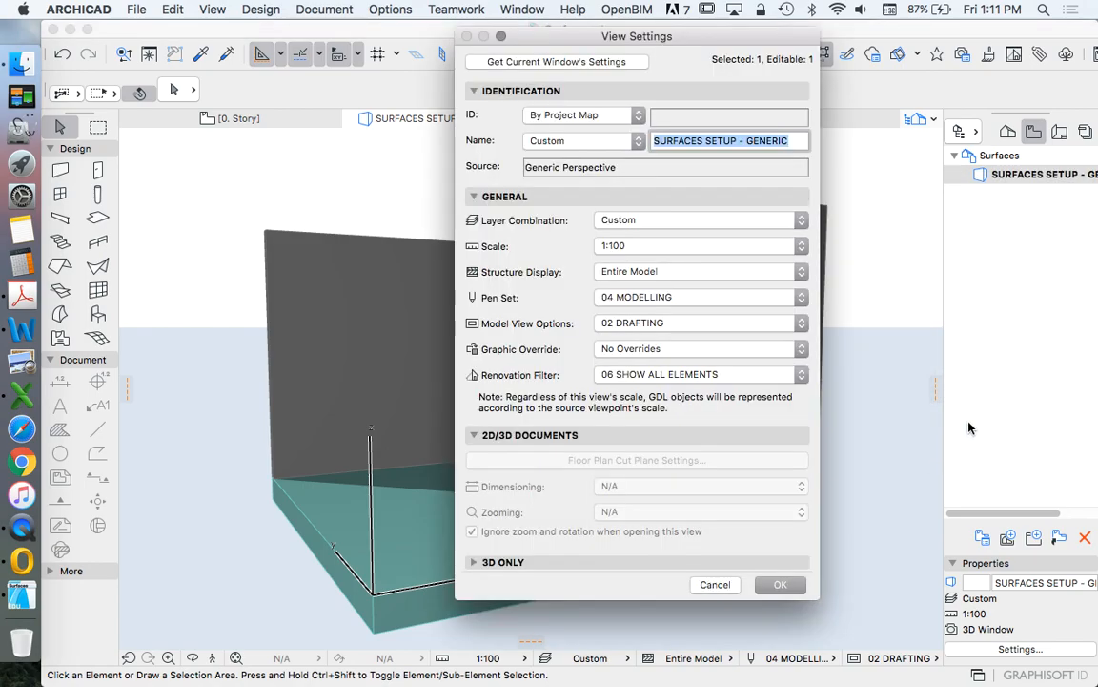
mouse_move(580, 63)
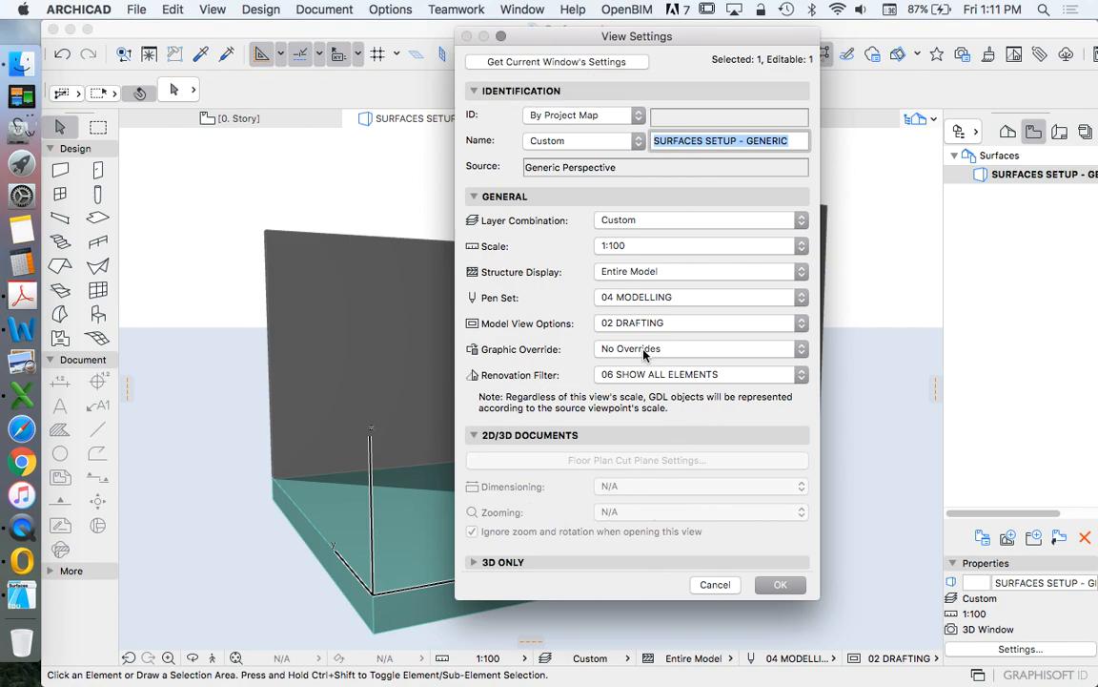
click(778, 583)
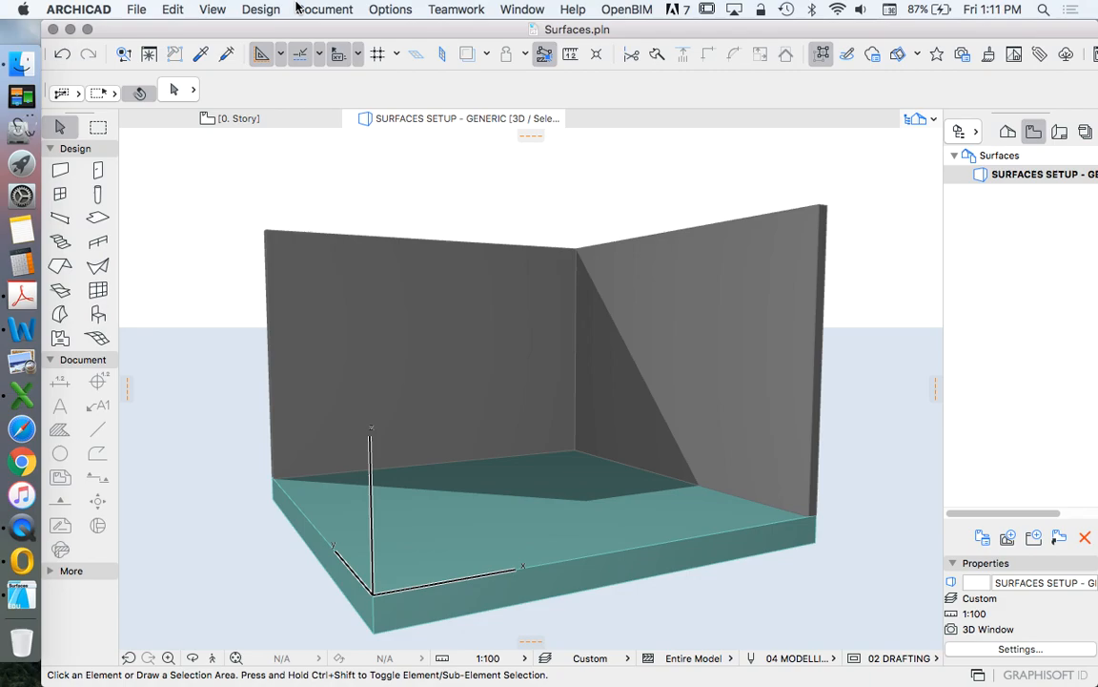
click(324, 7)
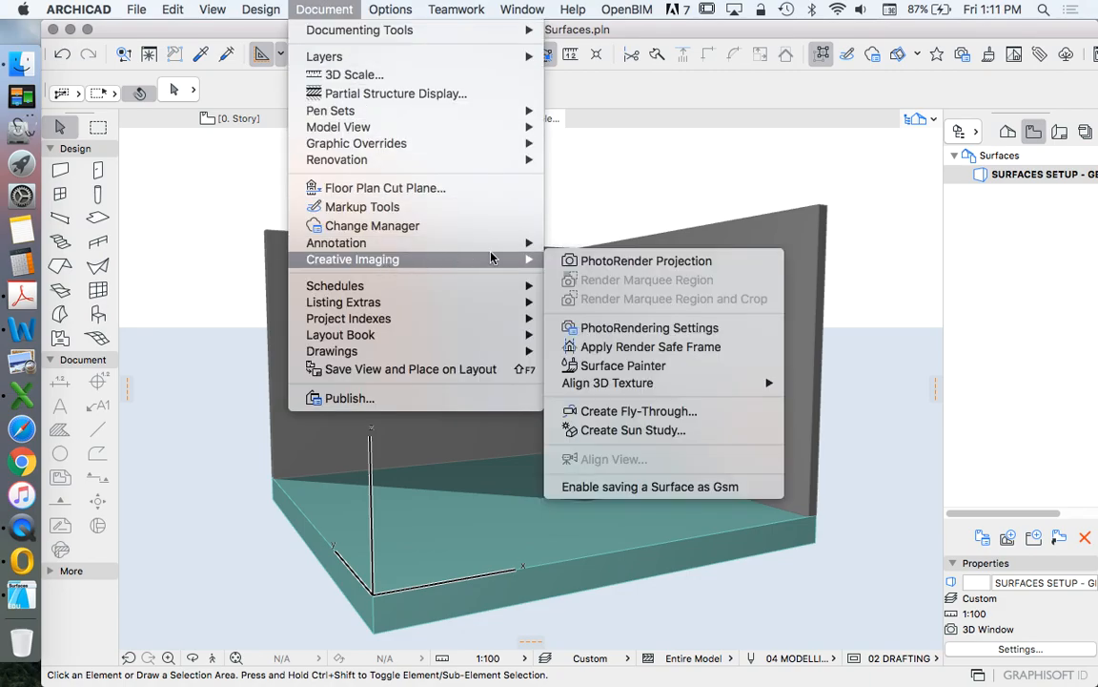